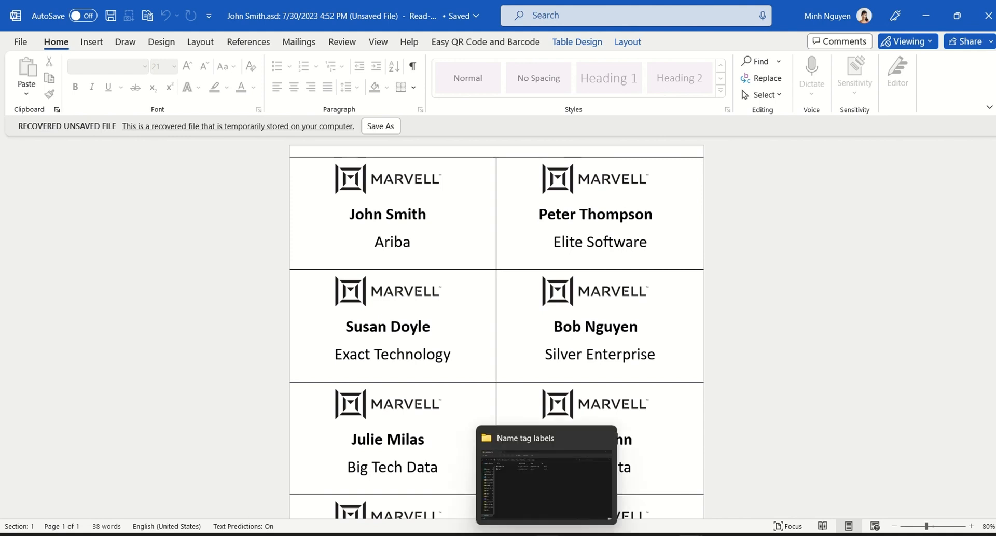
mouse_move(545, 507)
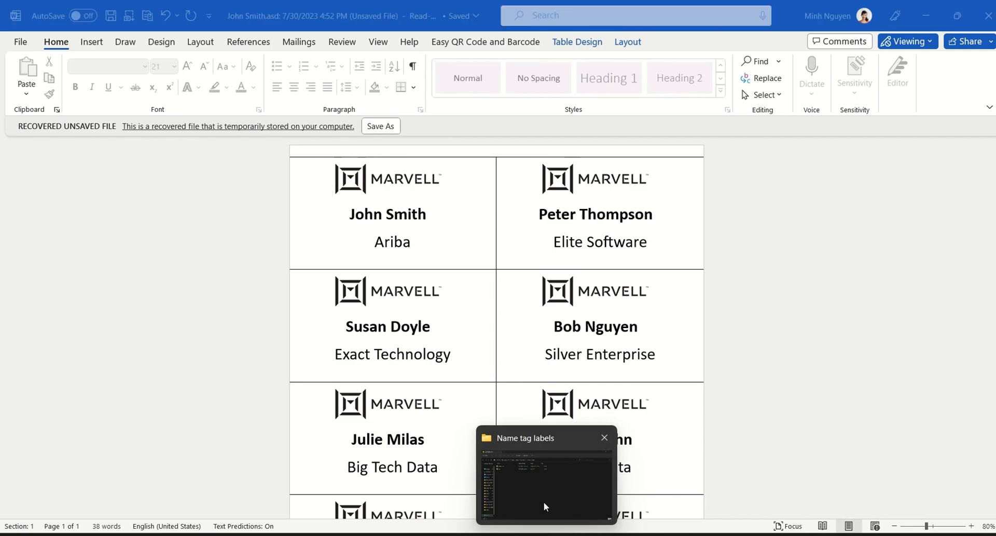
left_click(543, 477)
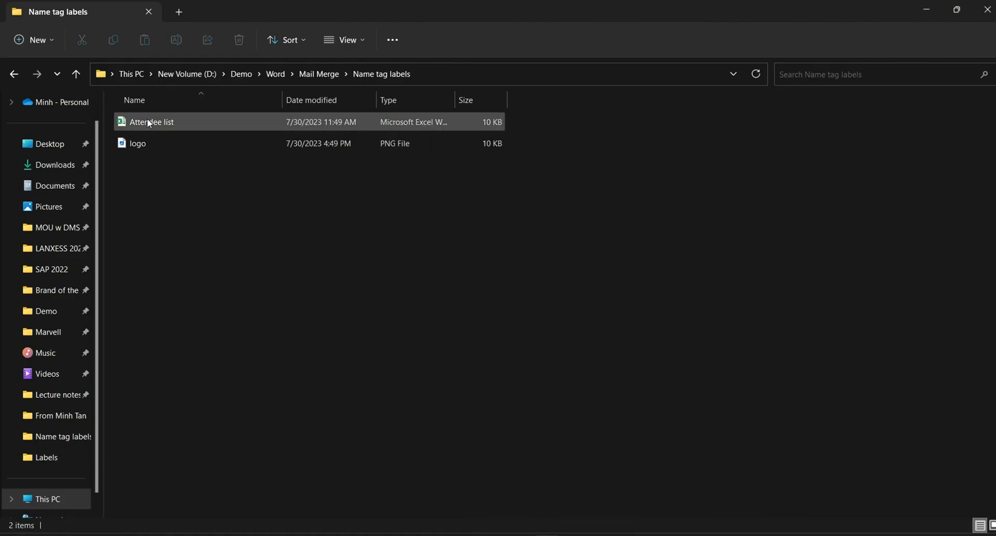
double_click(151, 121)
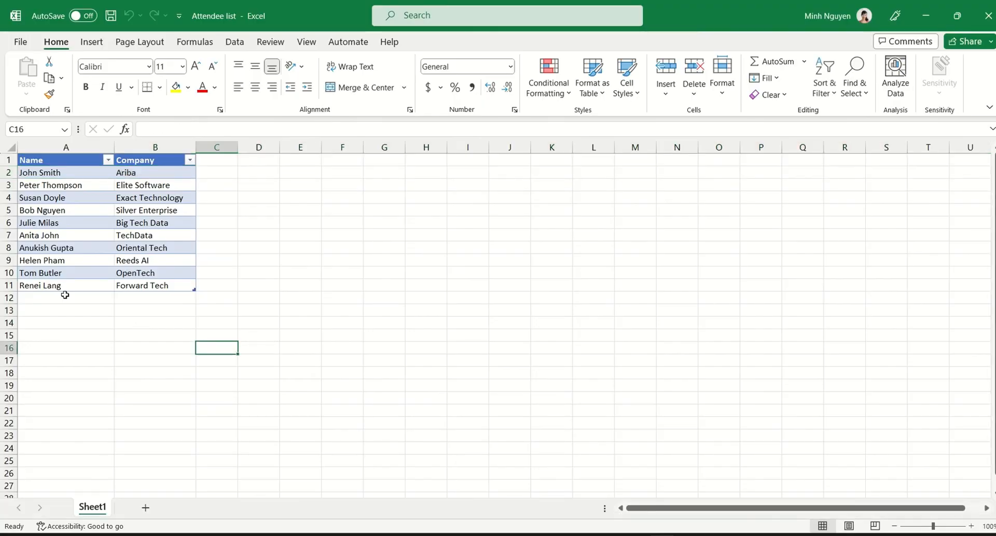
mouse_move(139, 248)
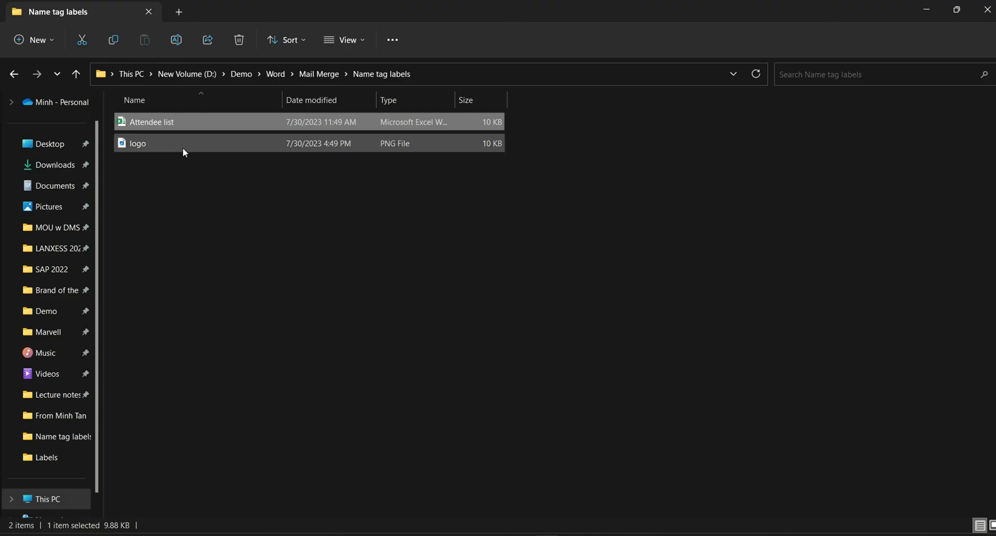
double_click(151, 121)
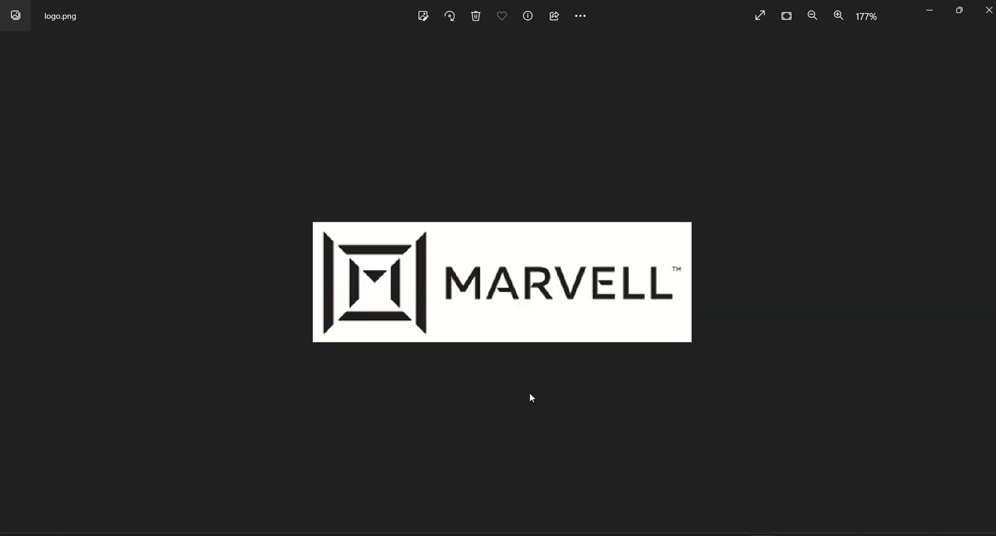
mouse_move(987, 12)
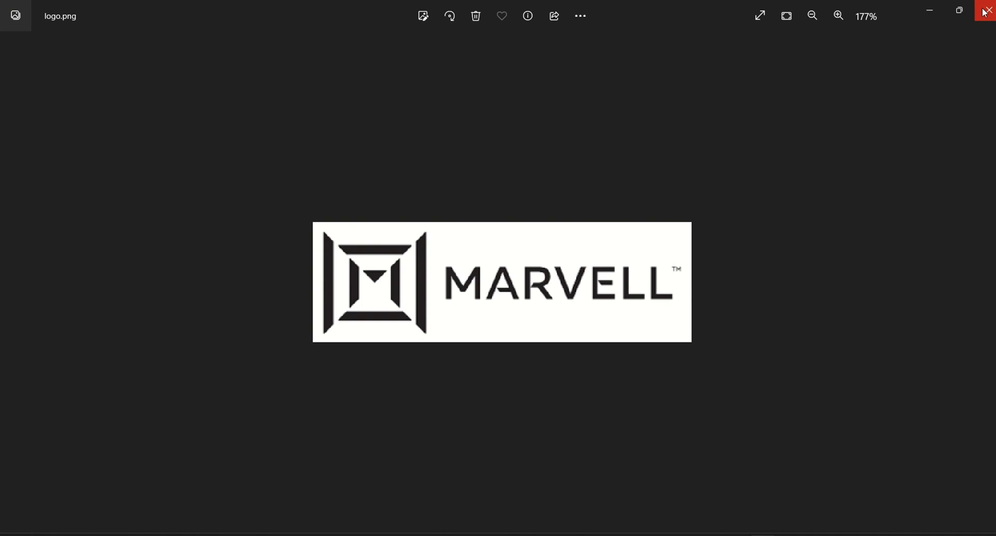
mouse_move(987, 14)
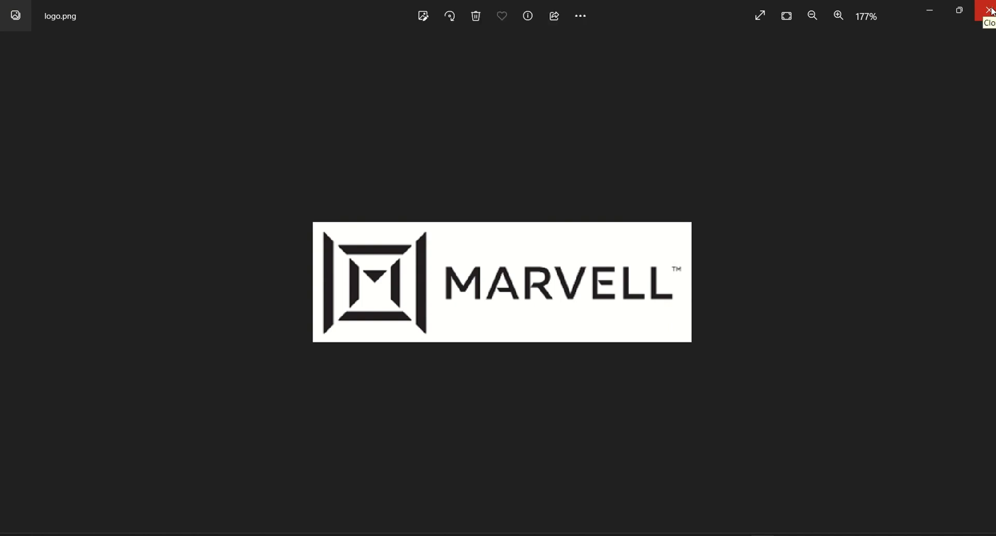
left_click(988, 11)
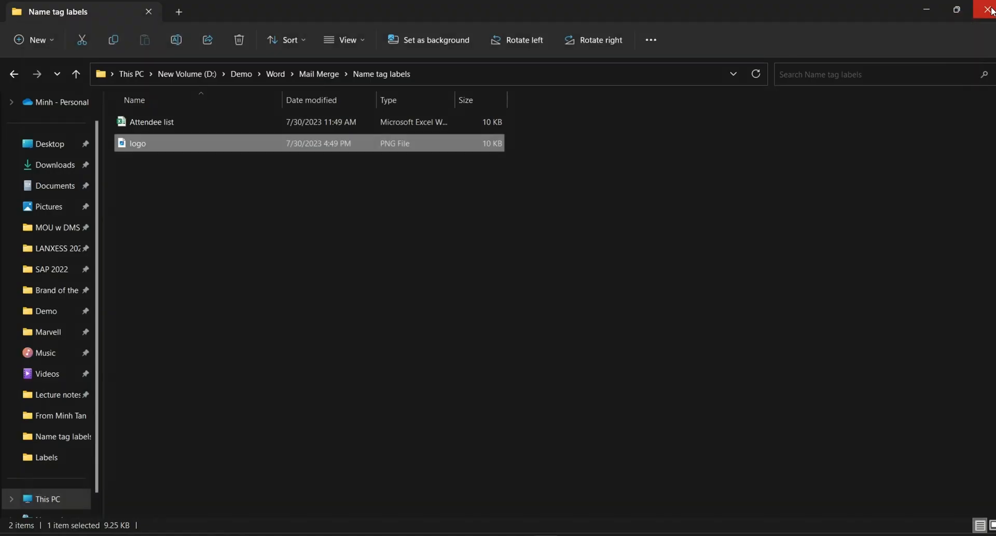
Step: In the blank document, open Mailings > Labels and cancel the Envelopes and Labels dialog
left_click(989, 10)
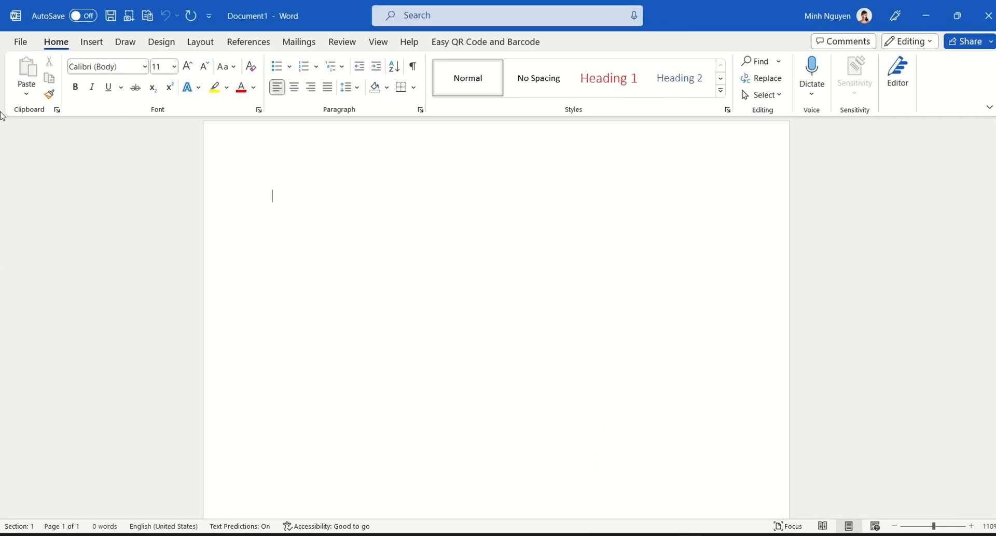
mouse_move(26, 70)
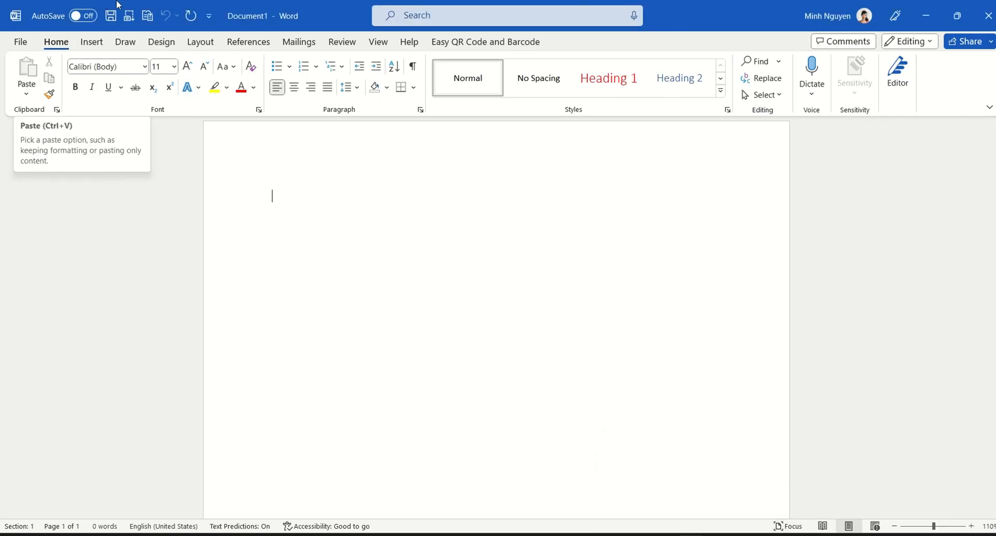
left_click(299, 42)
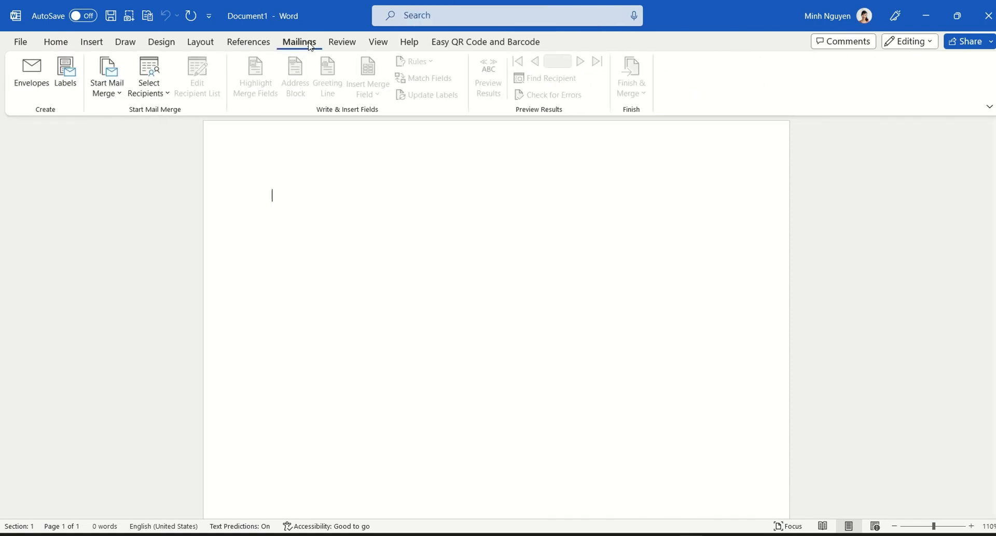
mouse_move(65, 73)
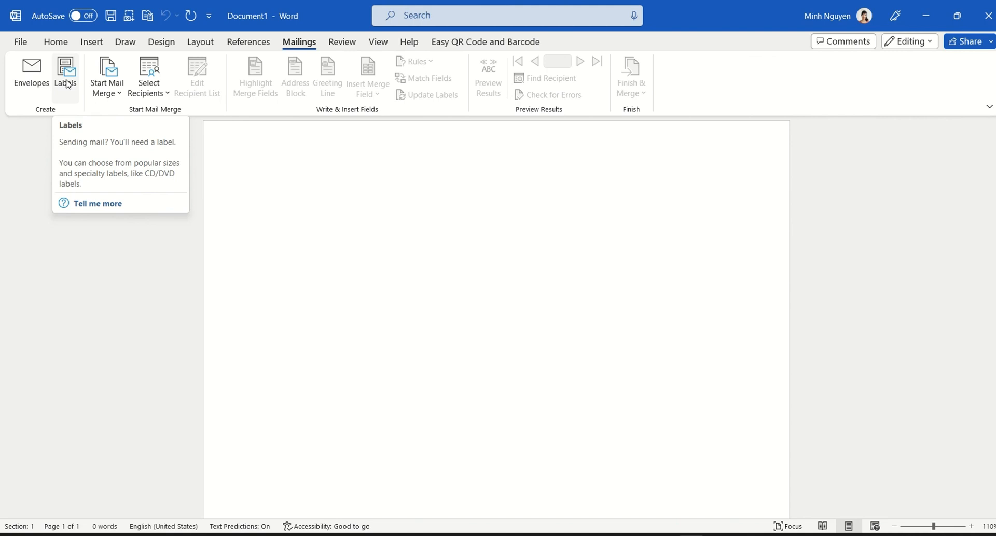
left_click(66, 75)
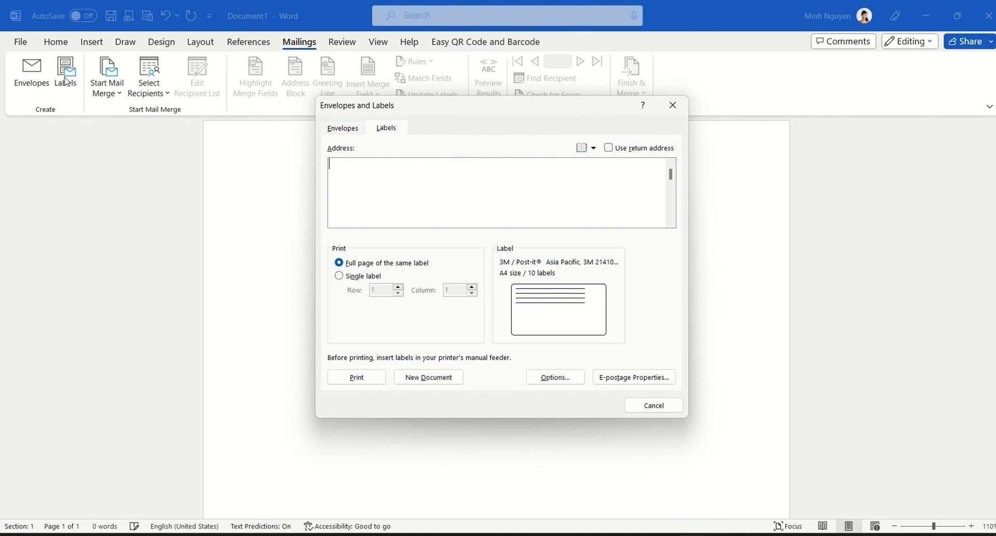
left_click(653, 405)
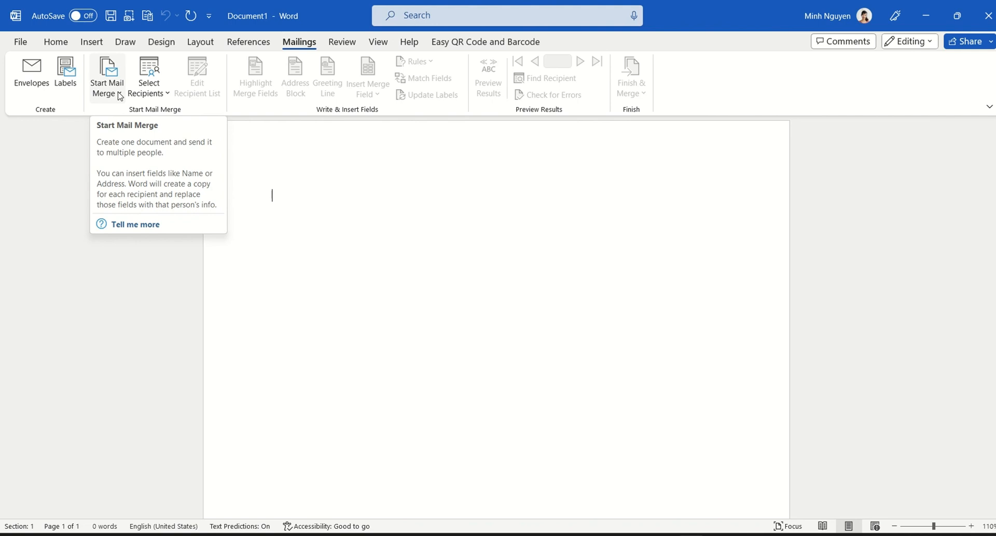
Step: Start a labels merge using the 3M 21410 A4 label product, ten per page
left_click(106, 77)
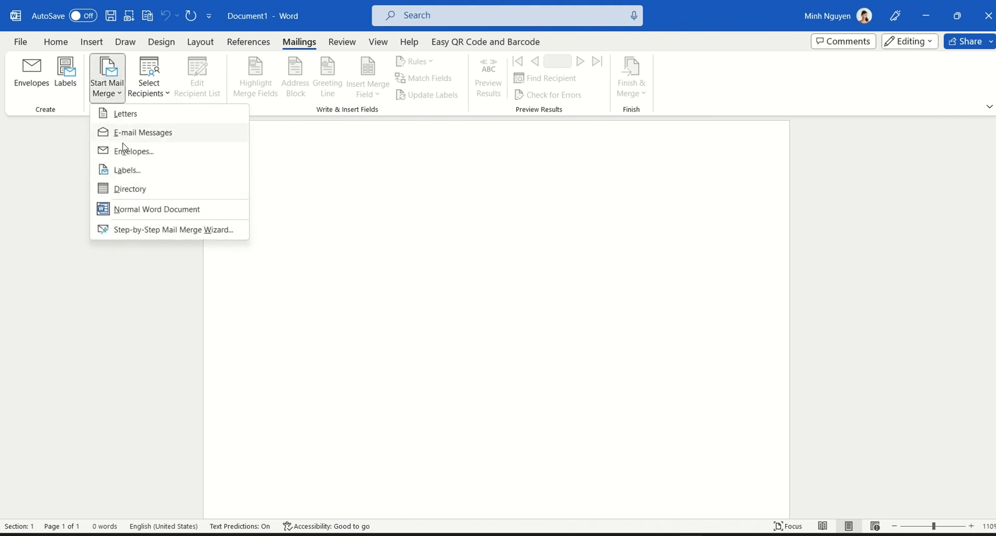
left_click(128, 170)
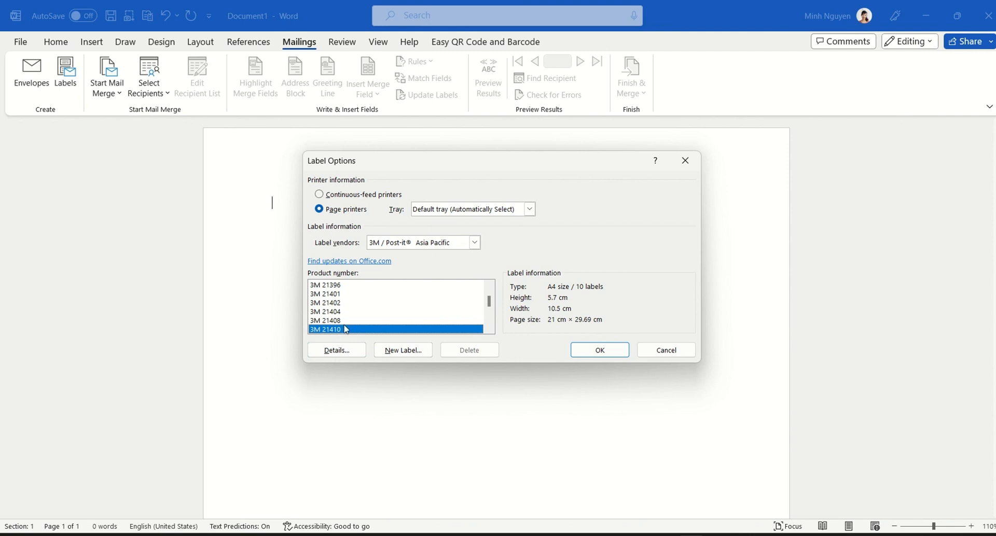
scroll("down", 3)
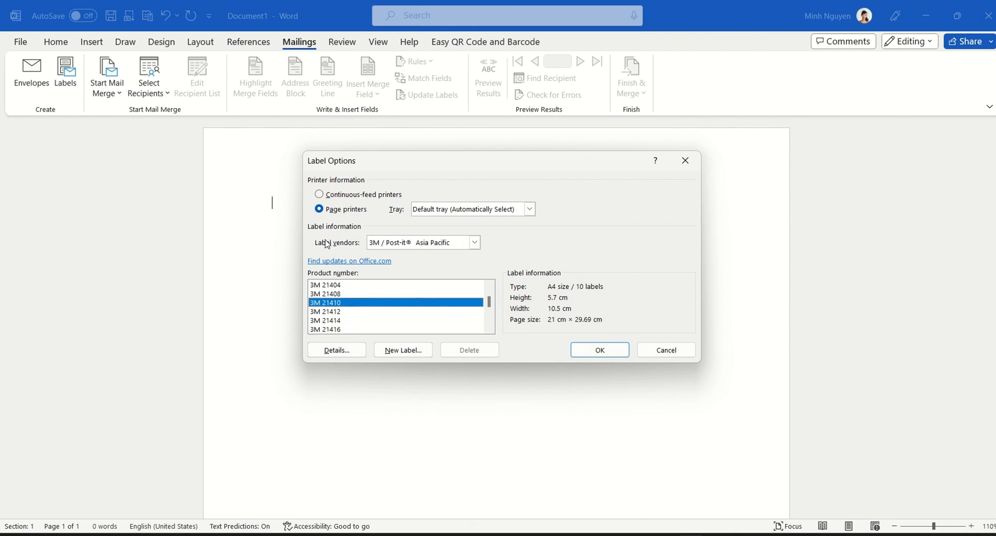
left_click(473, 243)
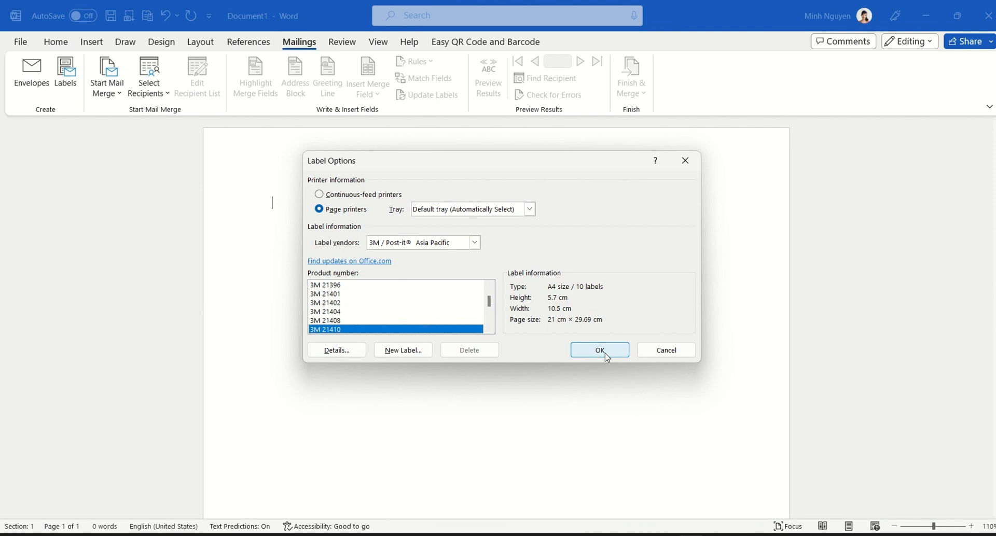
left_click(597, 350)
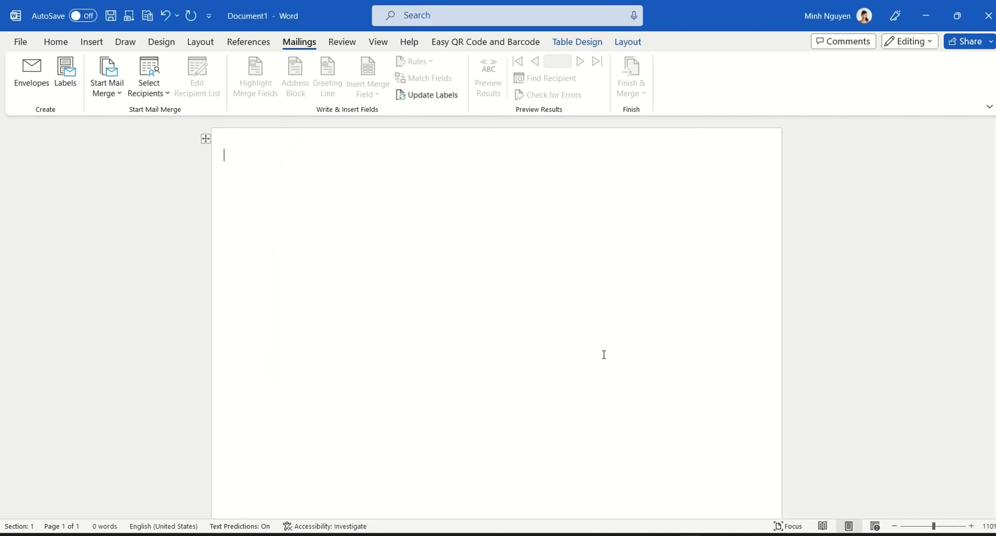
mouse_move(169, 184)
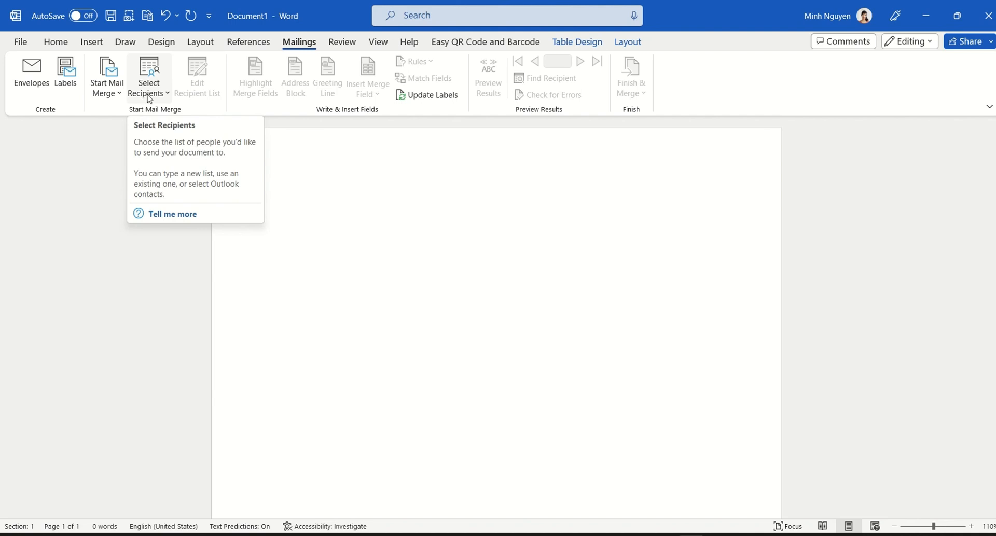
Step: Use Sheet1$ of the Attendee list workbook in the Name tag labels folder as recipients
left_click(148, 75)
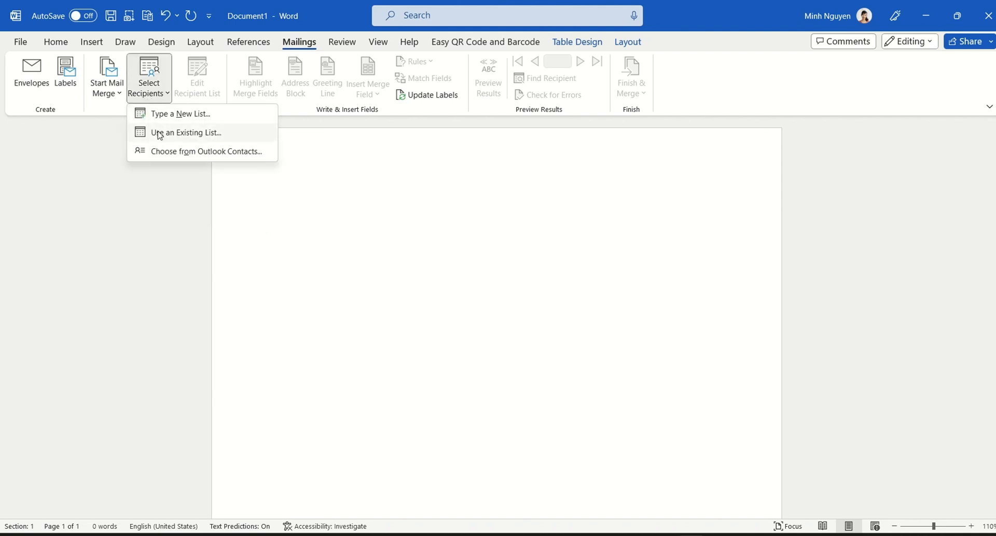
mouse_move(183, 140)
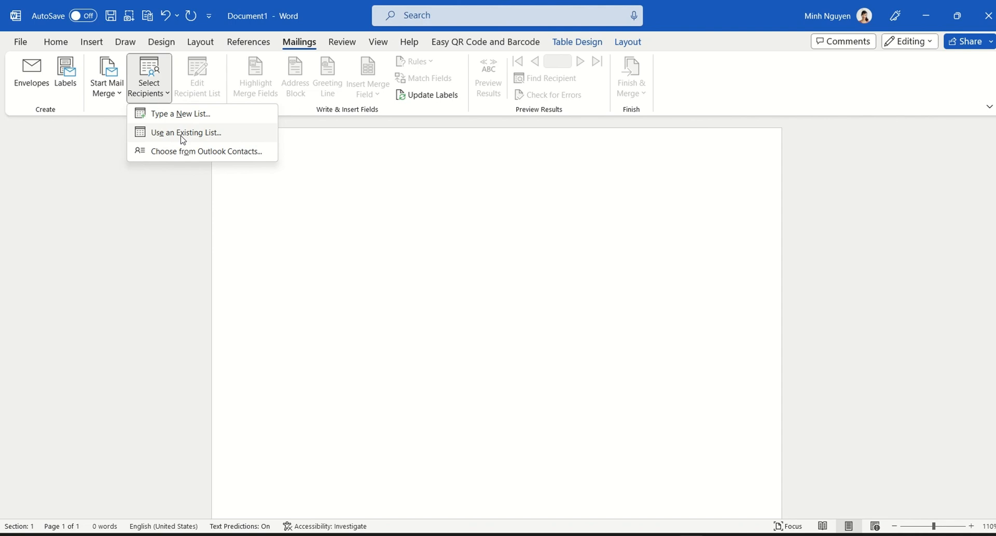
left_click(187, 132)
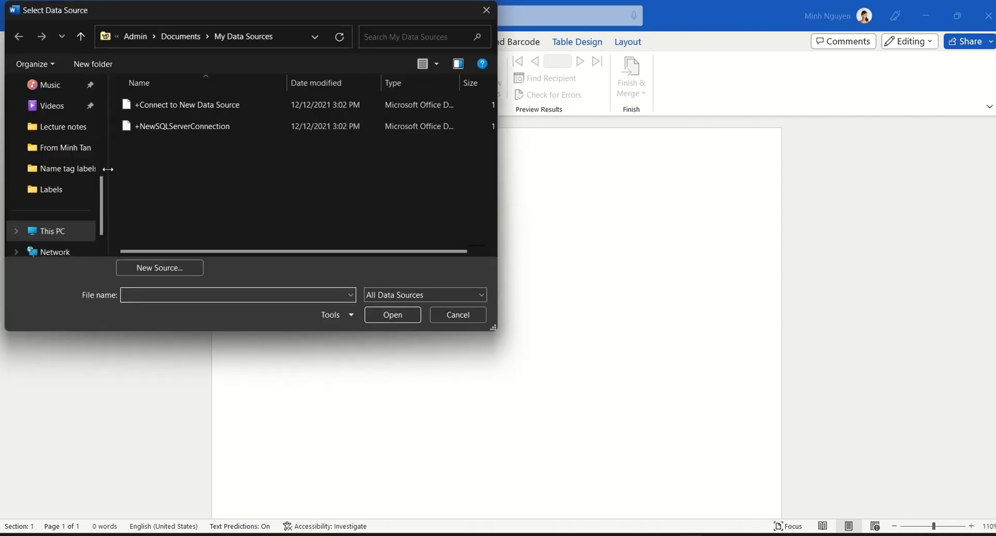
double_click(61, 168)
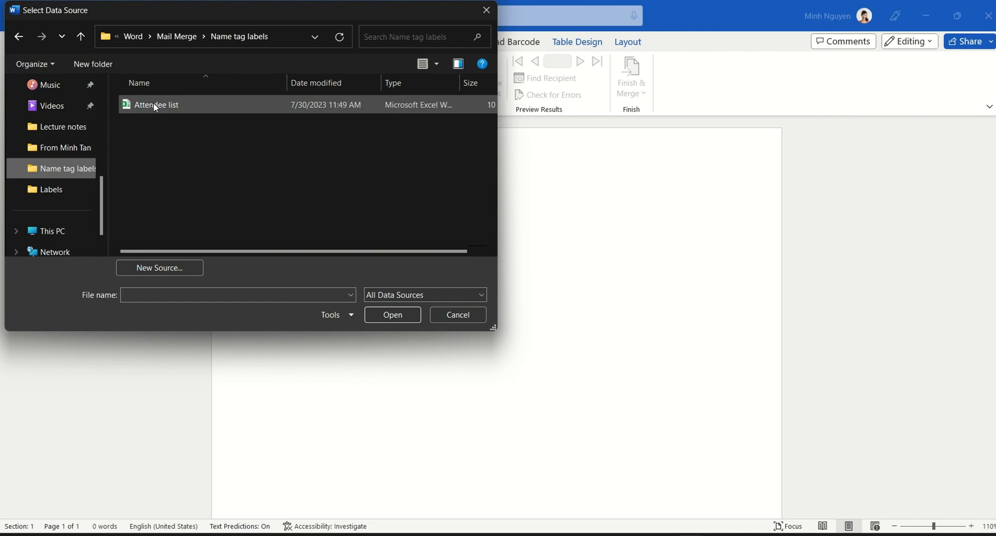
left_click(156, 105)
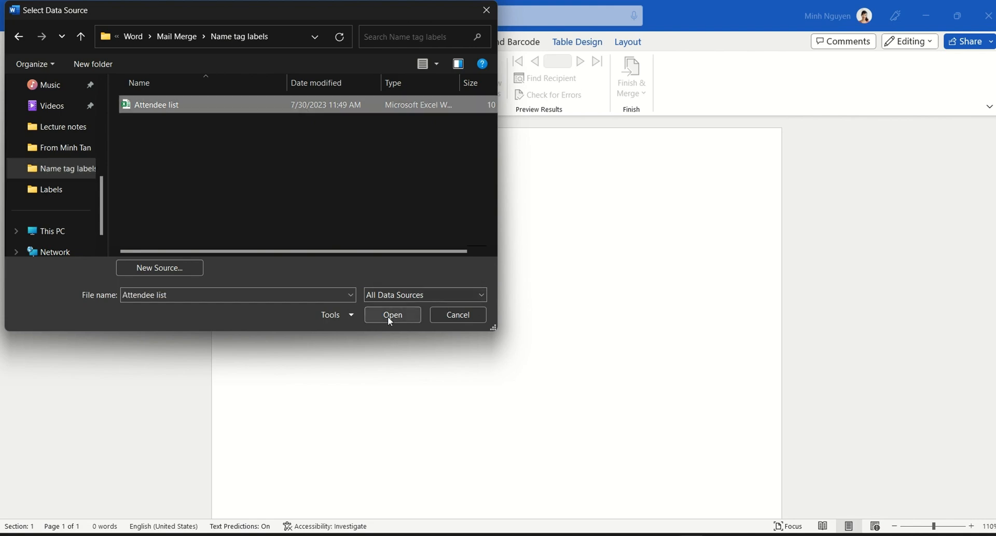
left_click(392, 316)
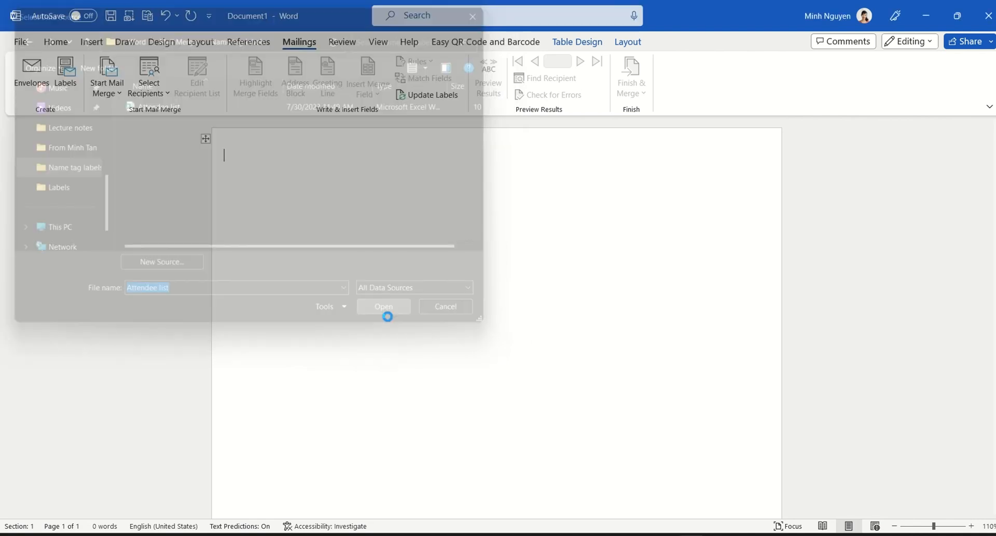
left_click(383, 306)
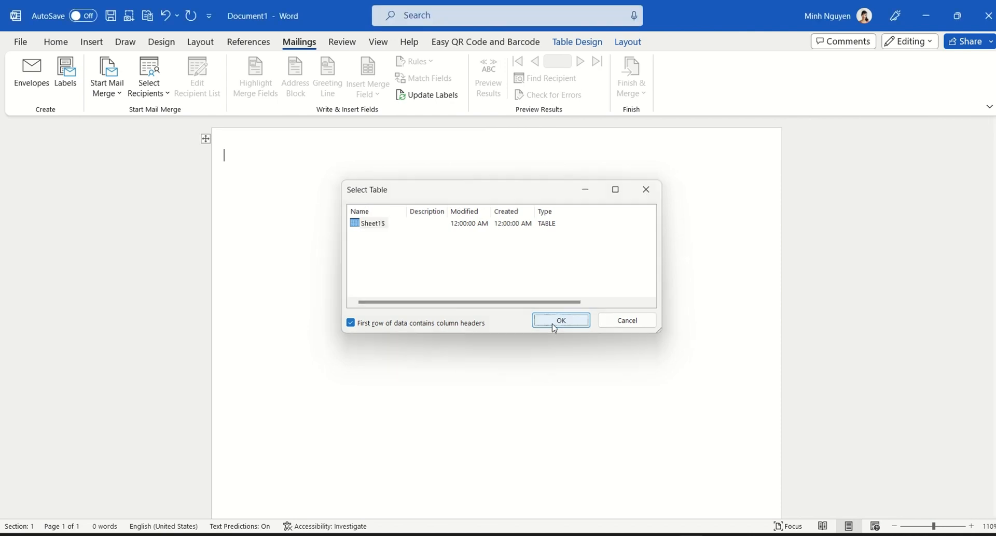
left_click(560, 320)
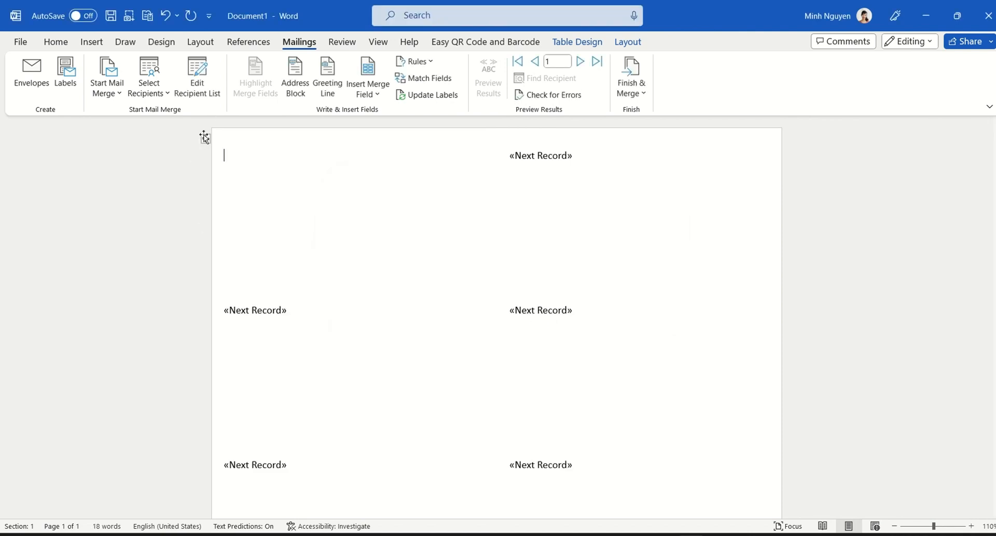
Step: Select the entire label table and apply All Borders
left_click(56, 42)
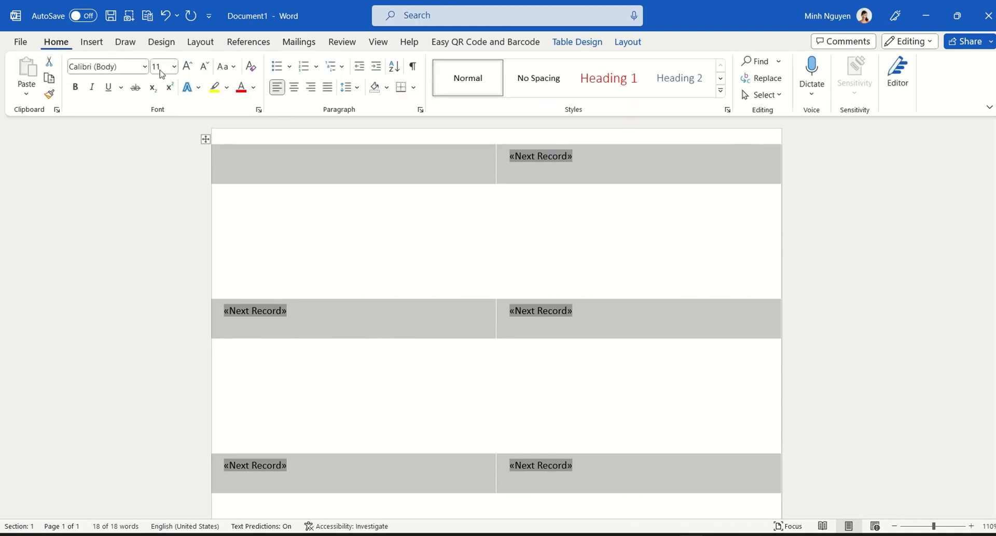
left_click(413, 87)
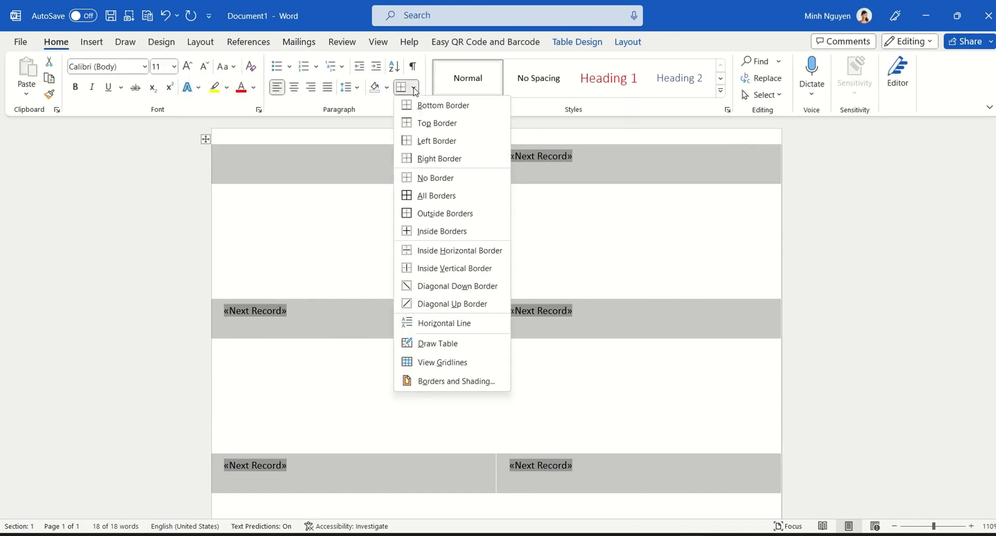
mouse_move(431, 186)
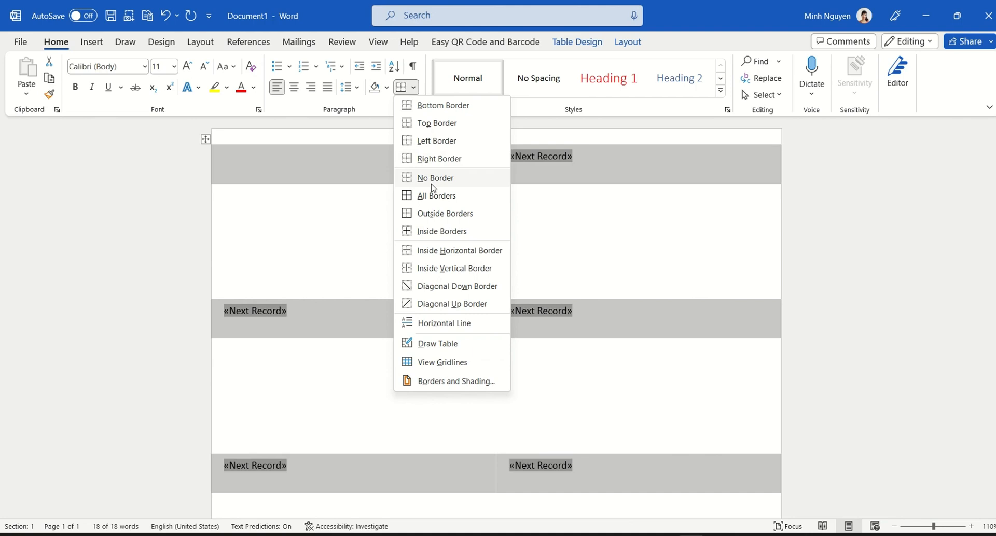
left_click(435, 195)
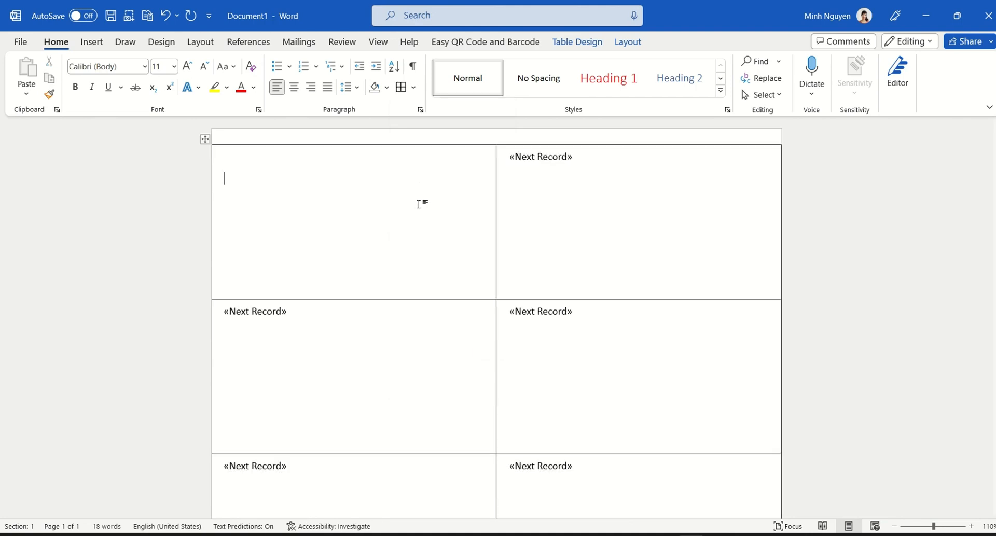
mouse_move(95, 54)
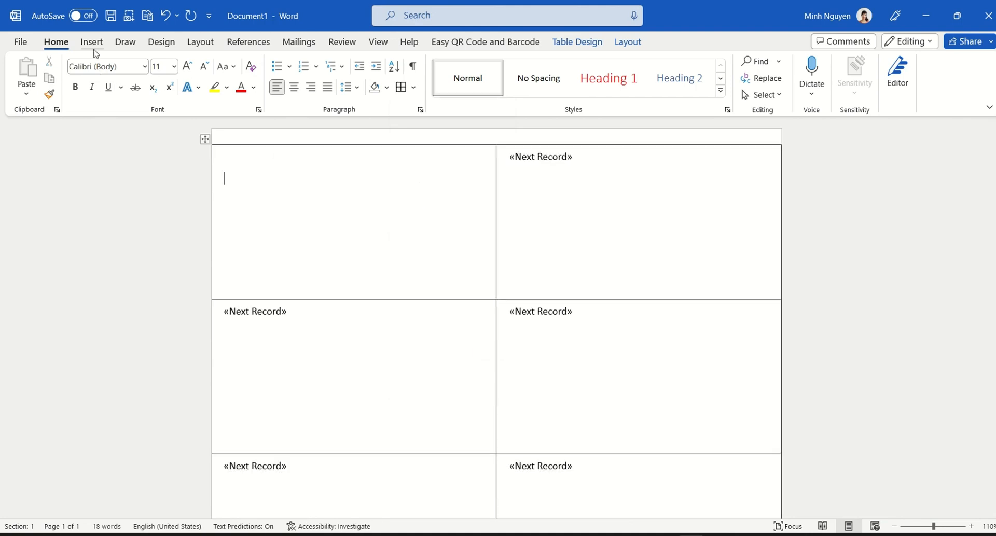
Step: Insert the Marvell logo picture, set its wrapping, and drag it to the first cell's top centre
left_click(299, 42)
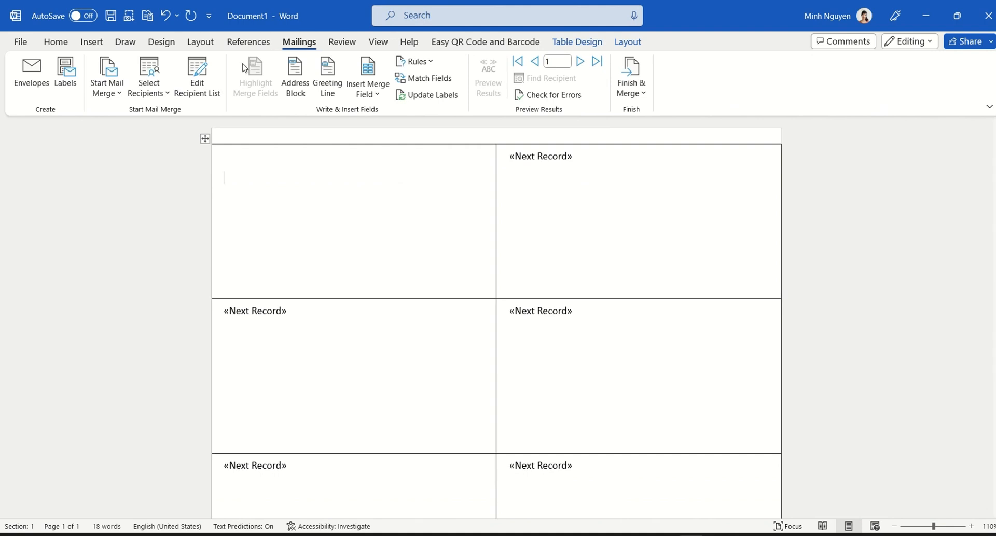
left_click(367, 75)
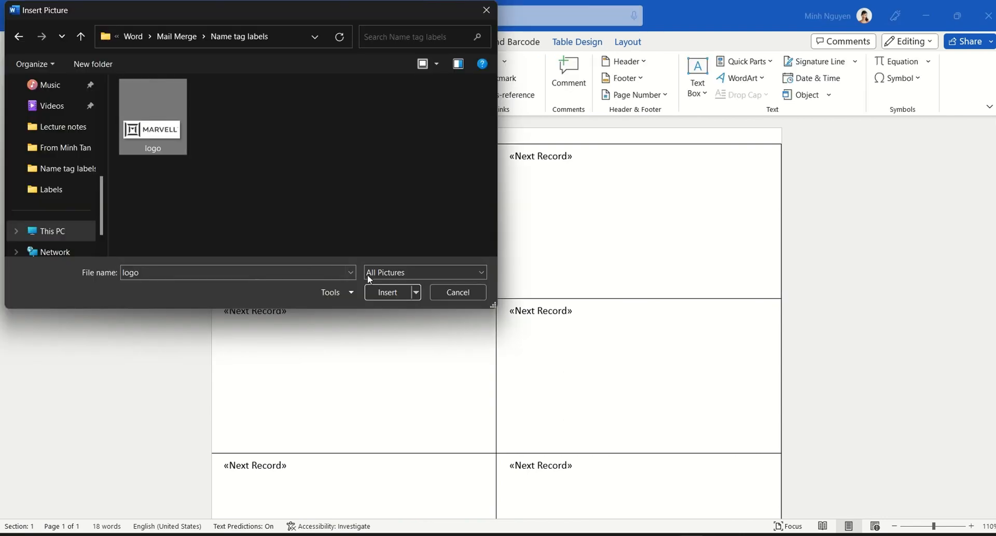
left_click(388, 293)
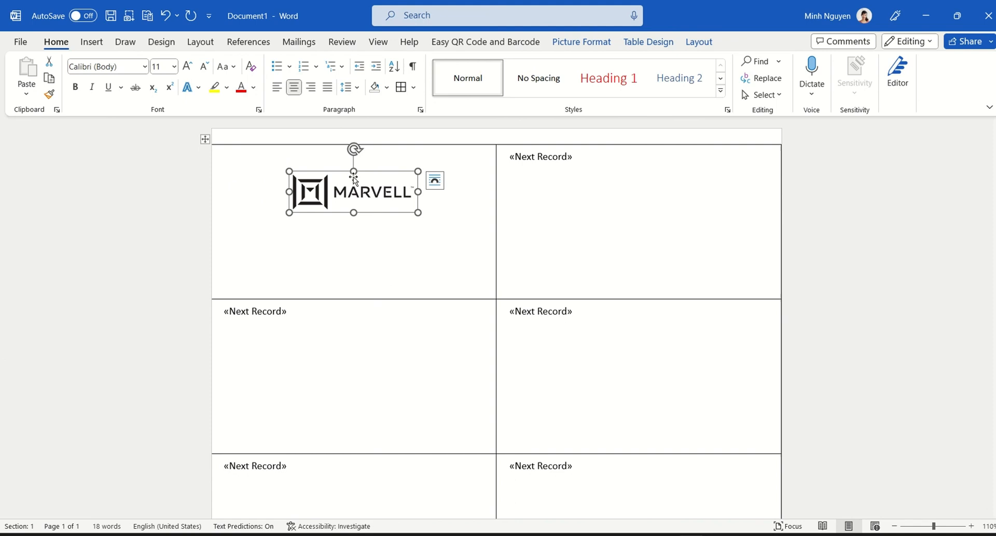
left_click_drag(353, 190, 288, 170)
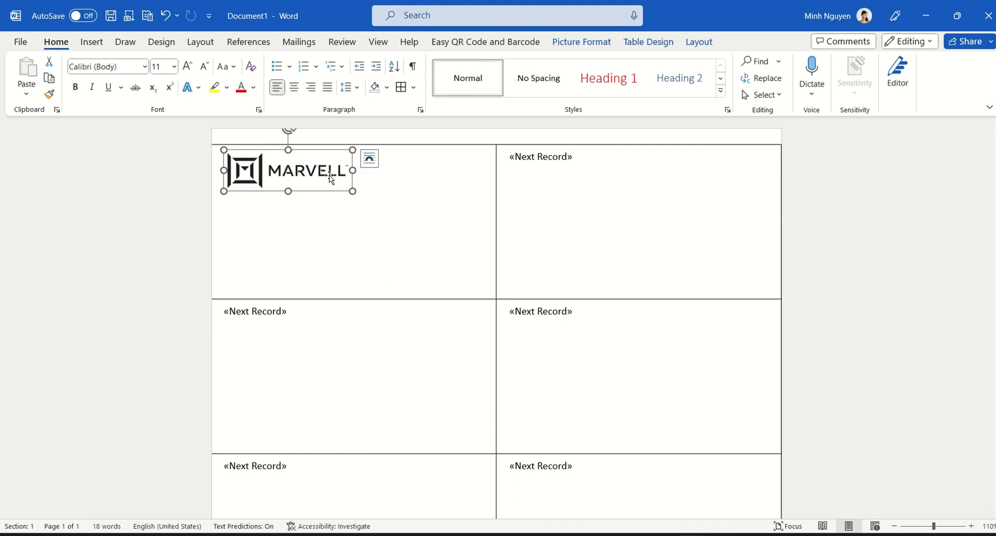
right_click(328, 177)
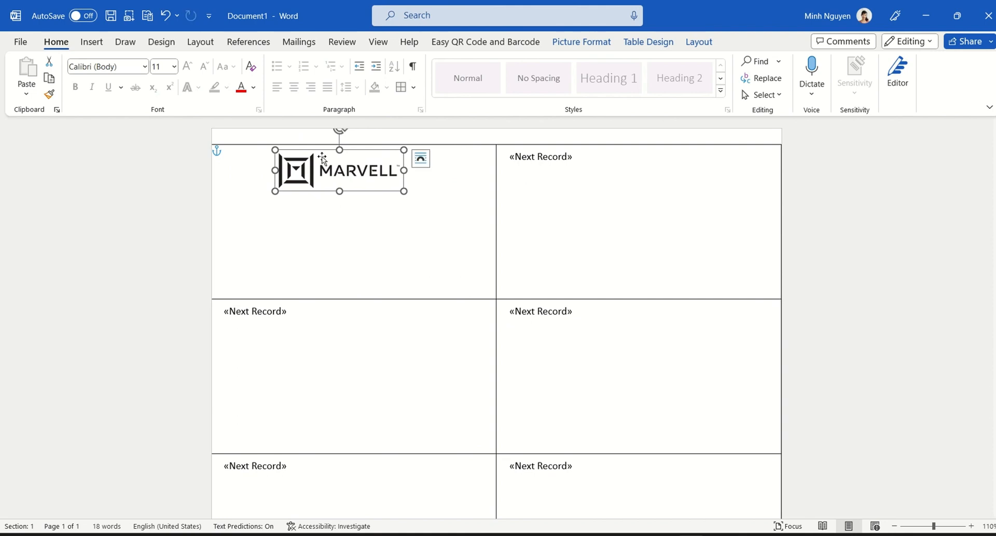
left_click_drag(321, 158, 347, 169)
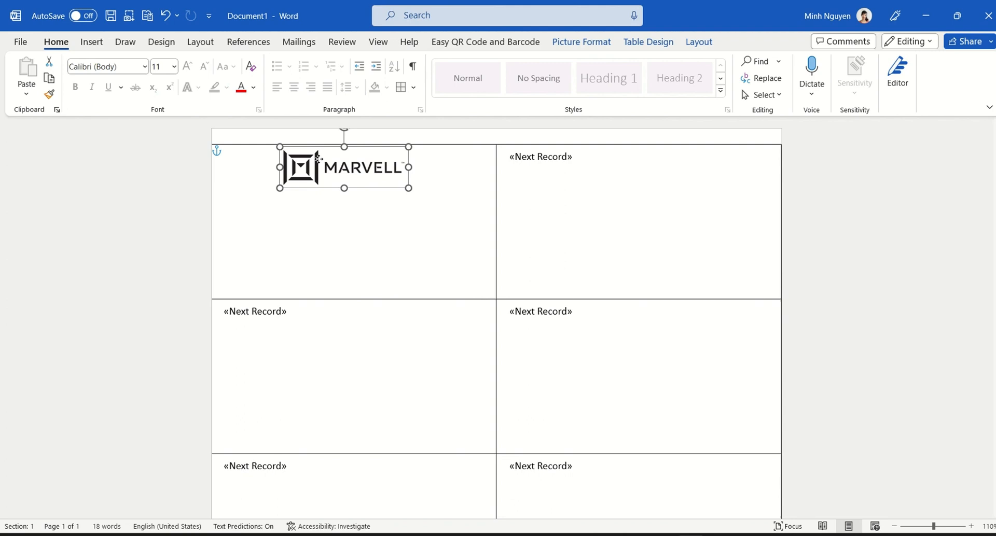
left_click(298, 42)
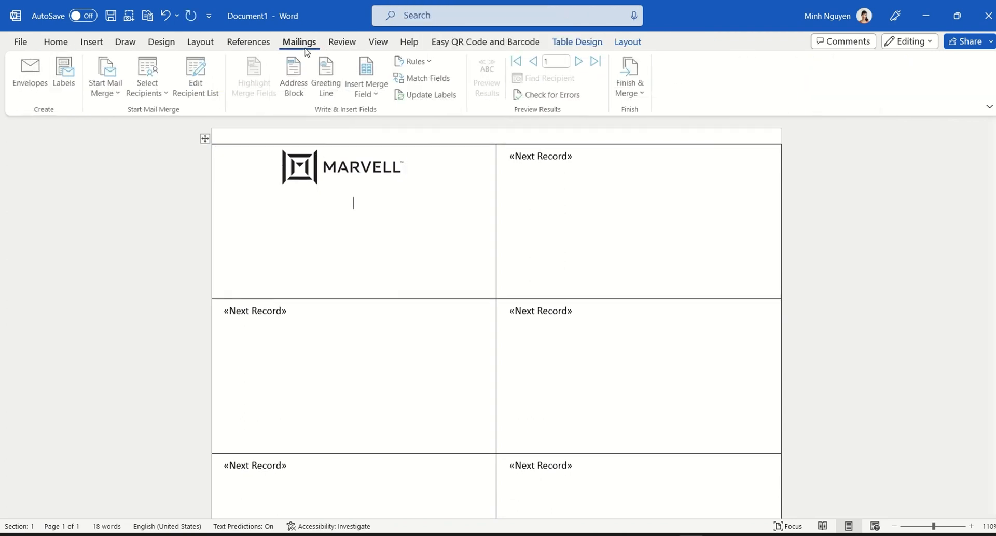
Step: Insert the «Name» field, then the «Company» field on the line below it
left_click(367, 76)
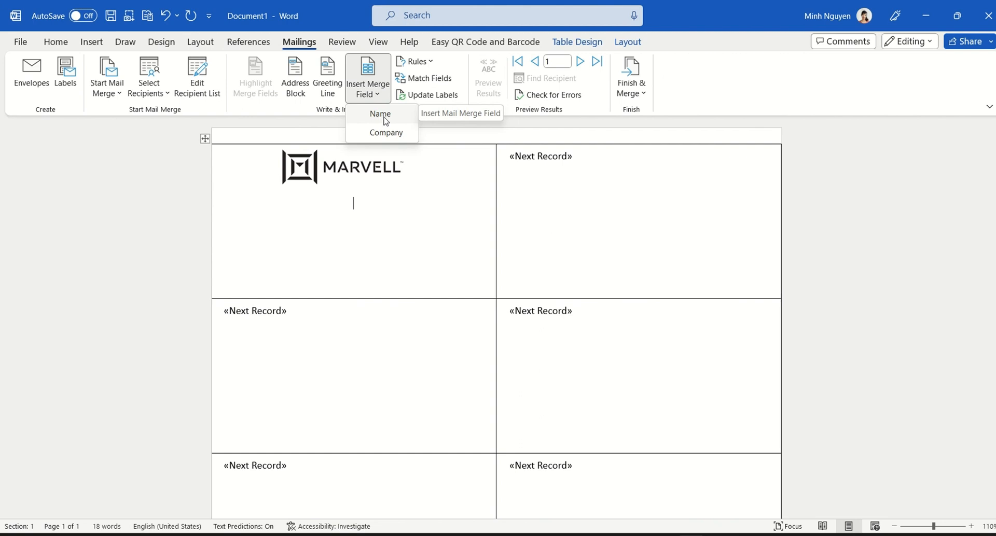
left_click(380, 114)
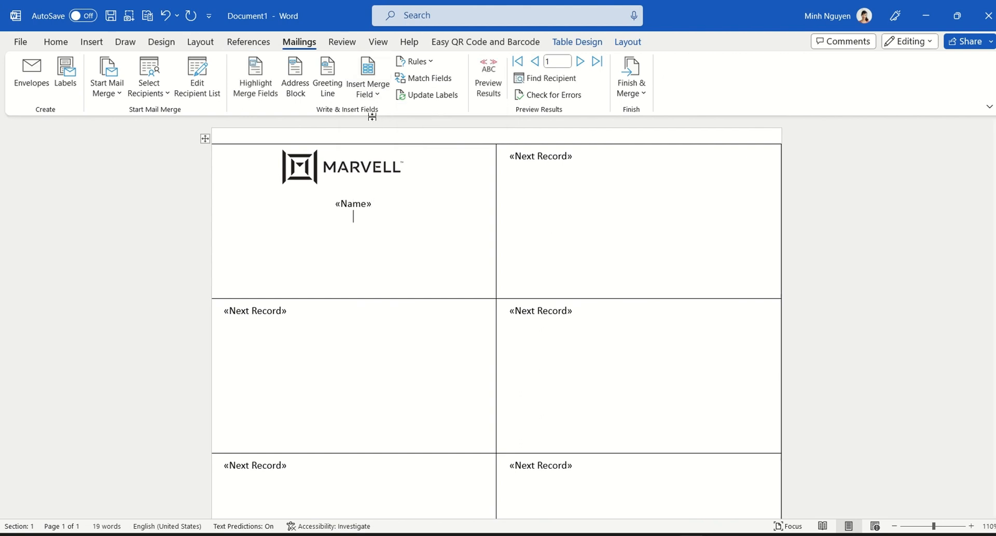
left_click(367, 76)
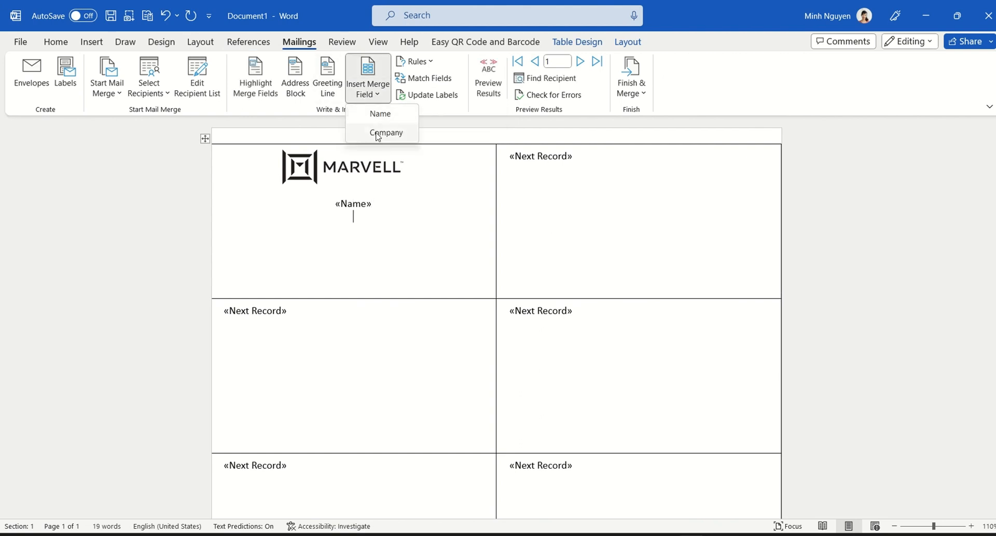
left_click(386, 133)
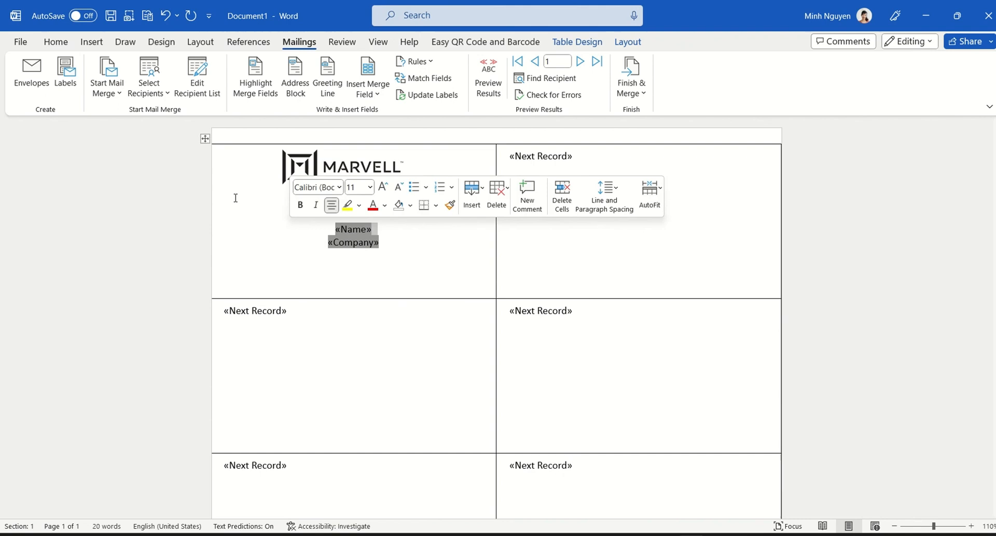
Step: Set «Name» and «Company» to a larger size from the Font Size list
left_click(56, 42)
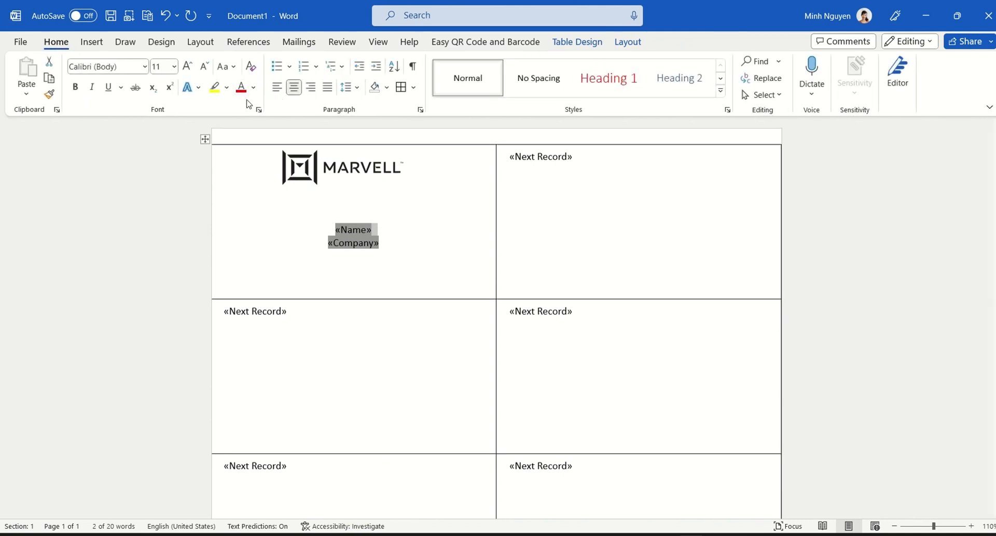
left_click(172, 66)
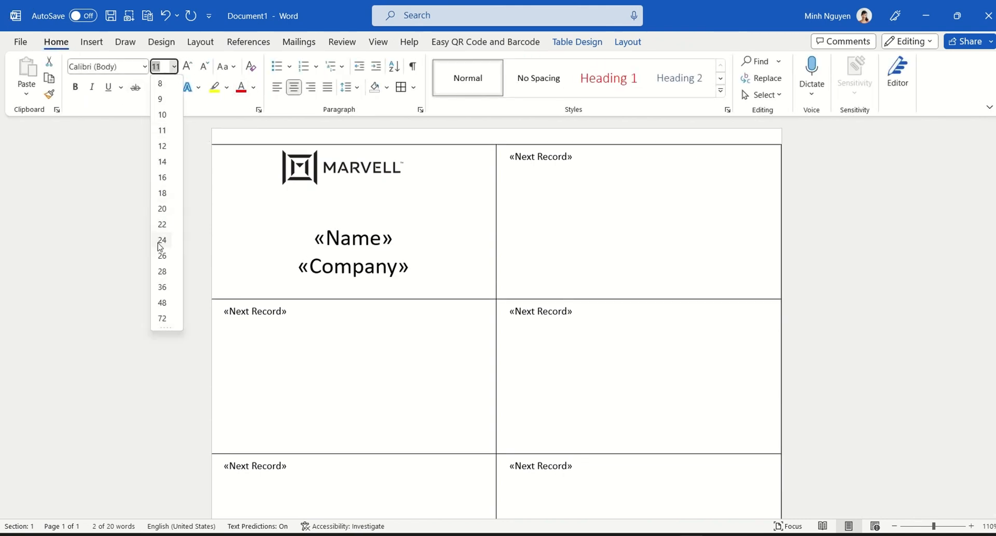
left_click(162, 255)
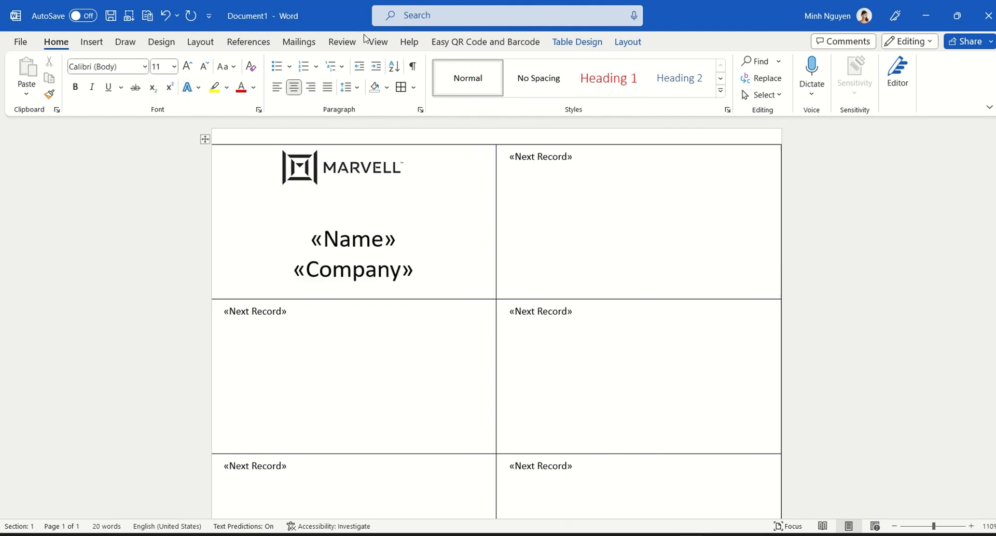
left_click(299, 41)
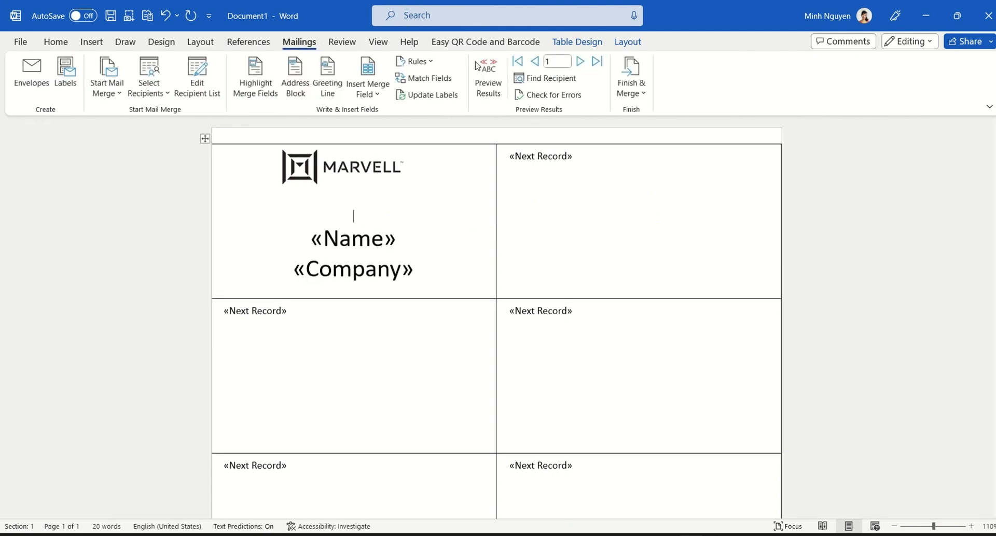
Step: Turn on Preview Results and bold the previewed name John Smith above Ariba
left_click(488, 75)
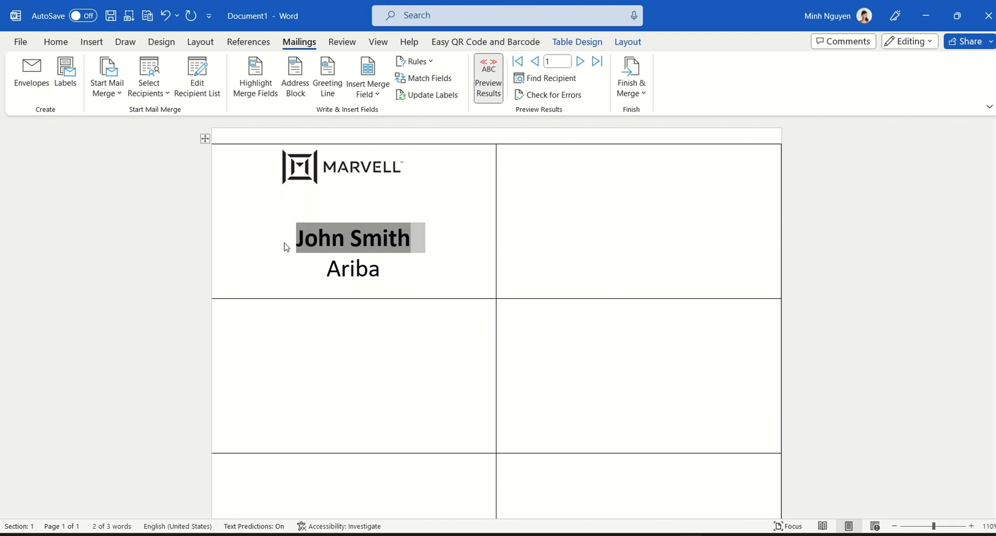
left_click(349, 241)
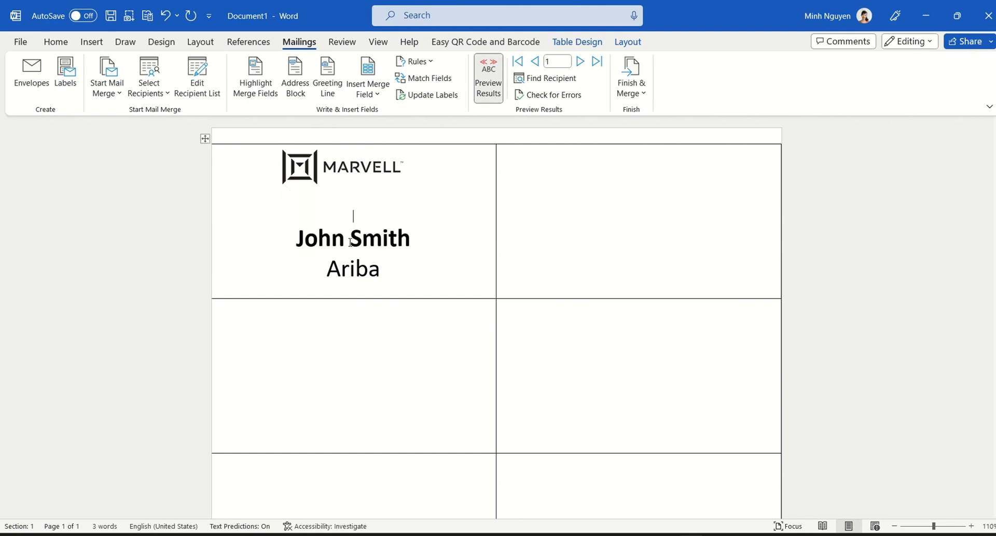
mouse_move(414, 115)
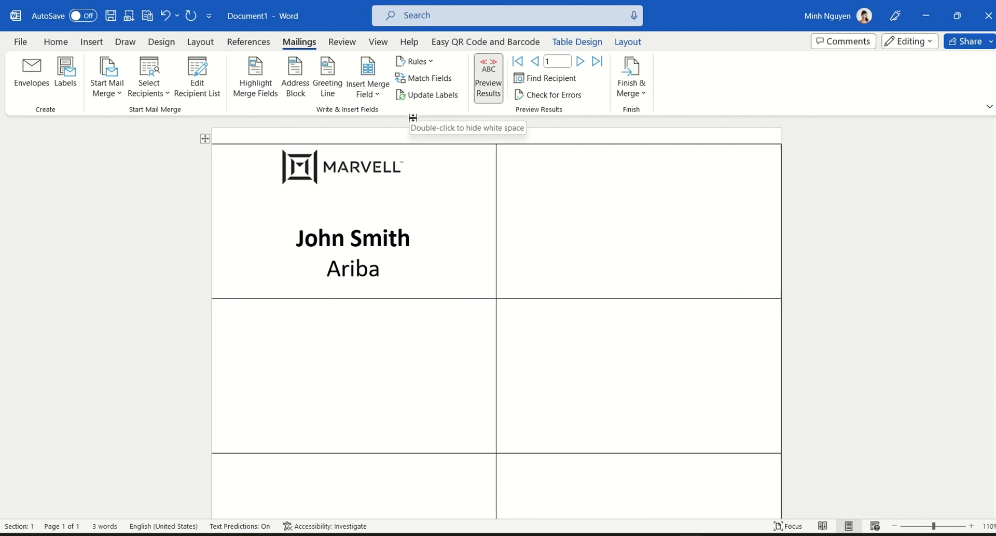
left_click(353, 216)
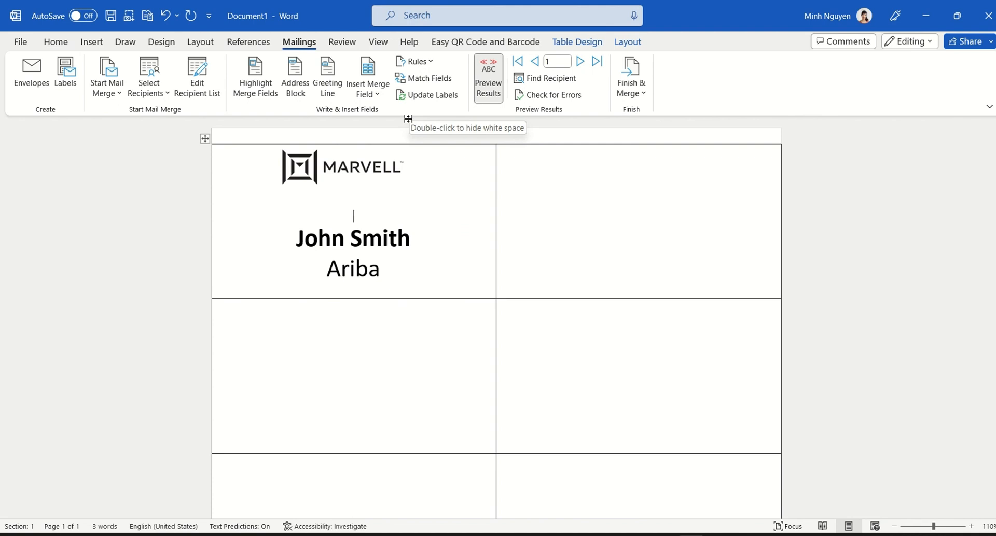
mouse_move(462, 84)
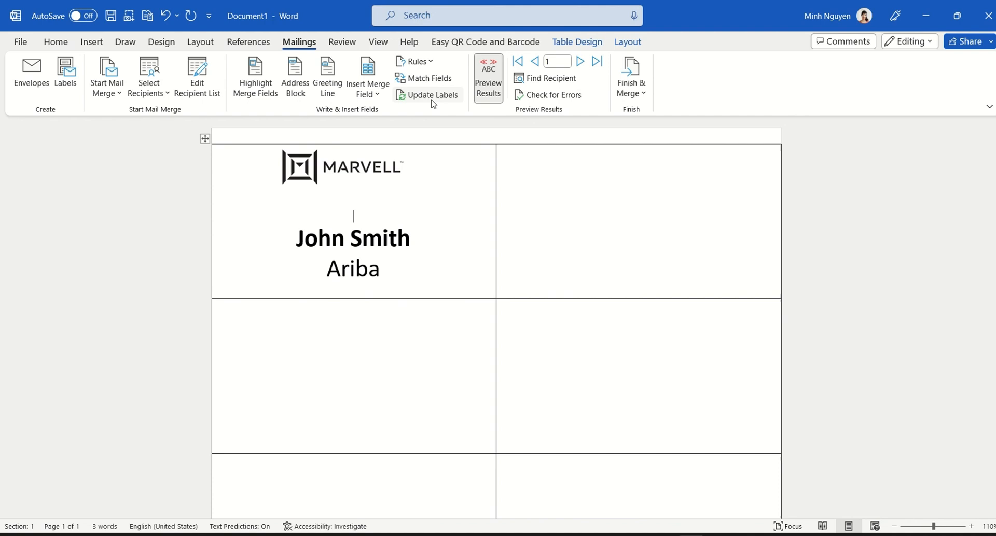
Step: Update Labels, enlarge the first label's Marvell logo, and return to Mailings to update again
left_click(433, 95)
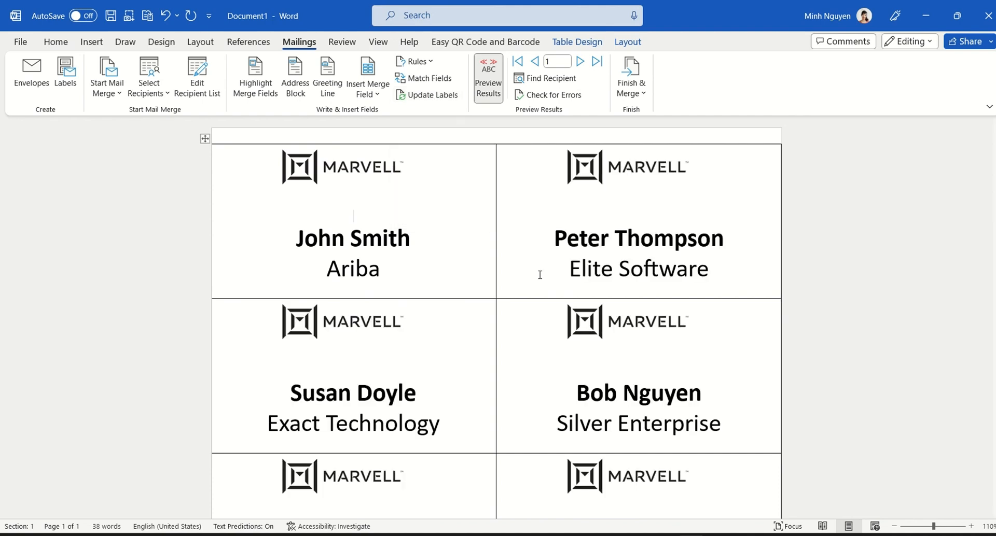
left_click(341, 166)
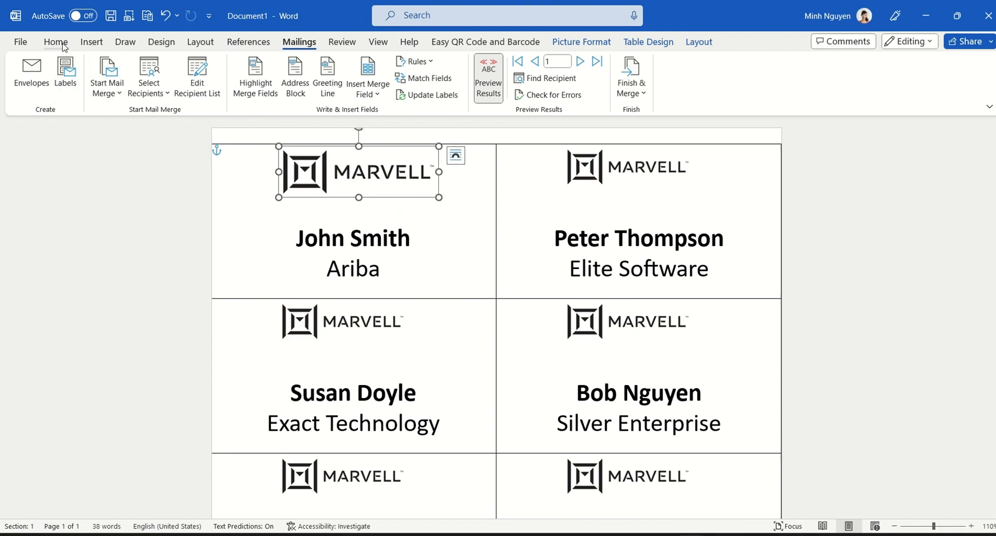
left_click(56, 42)
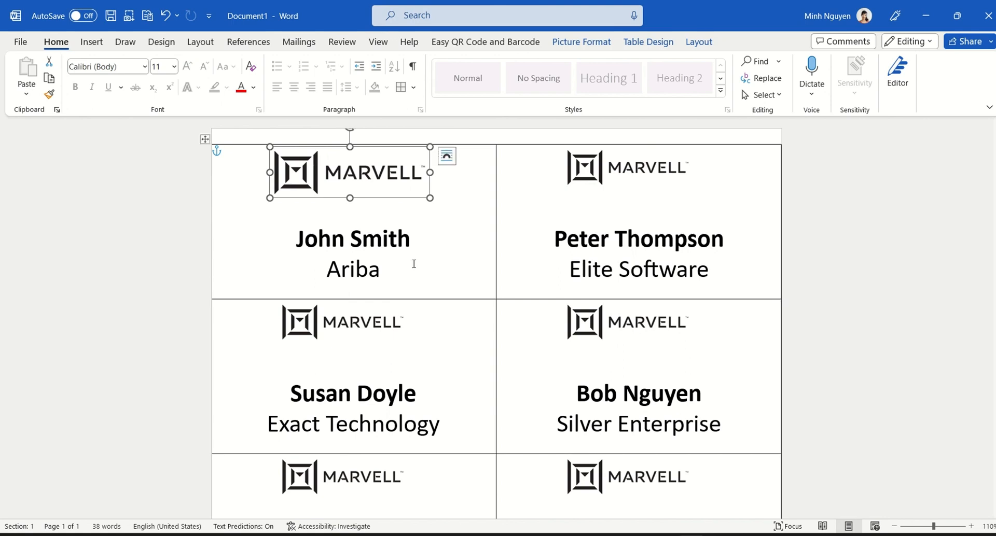
mouse_move(365, 40)
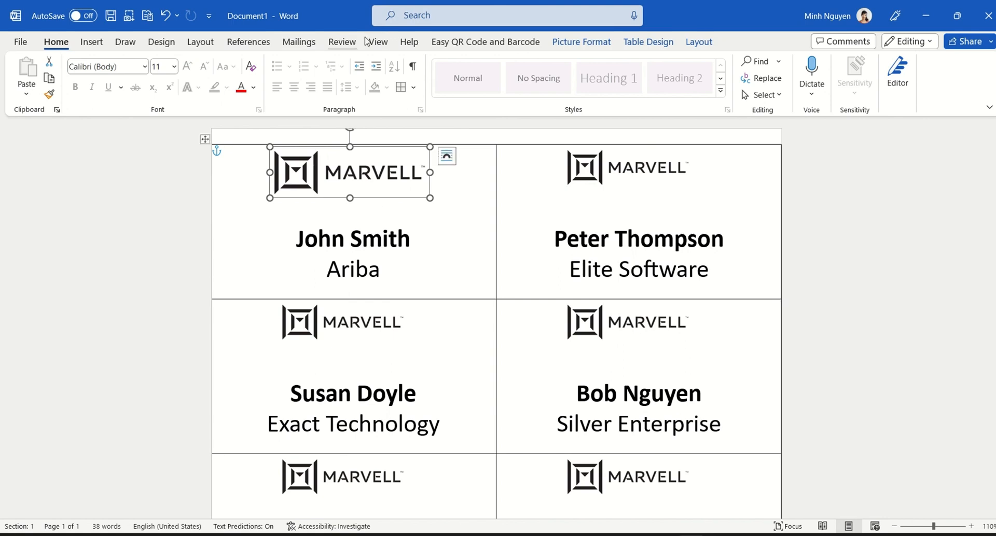
left_click(299, 42)
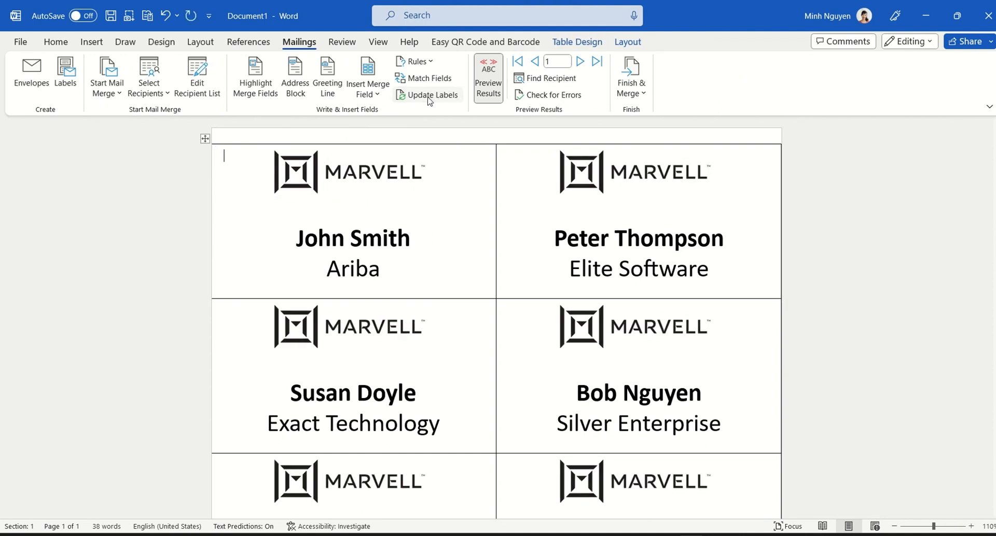
mouse_move(352, 187)
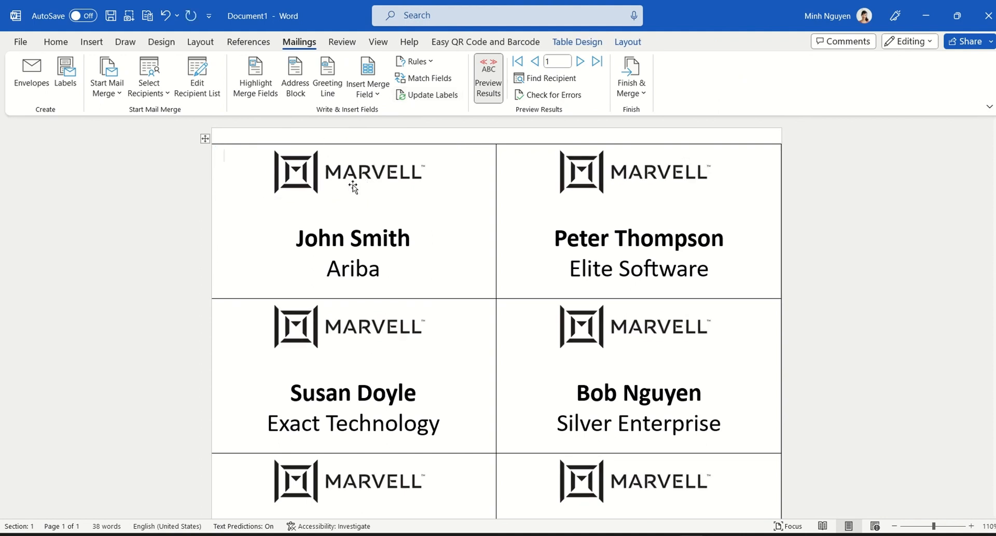
mouse_move(341, 180)
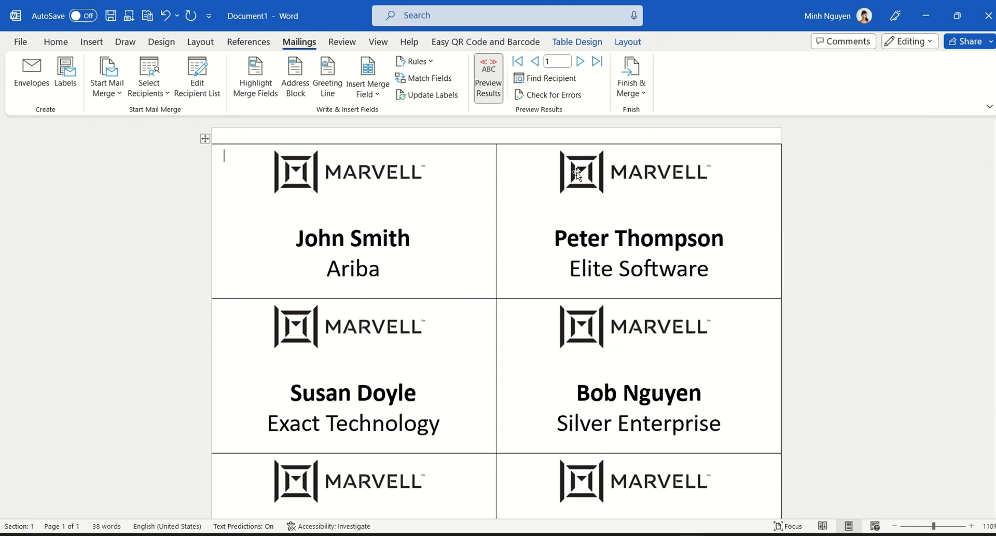
mouse_move(600, 91)
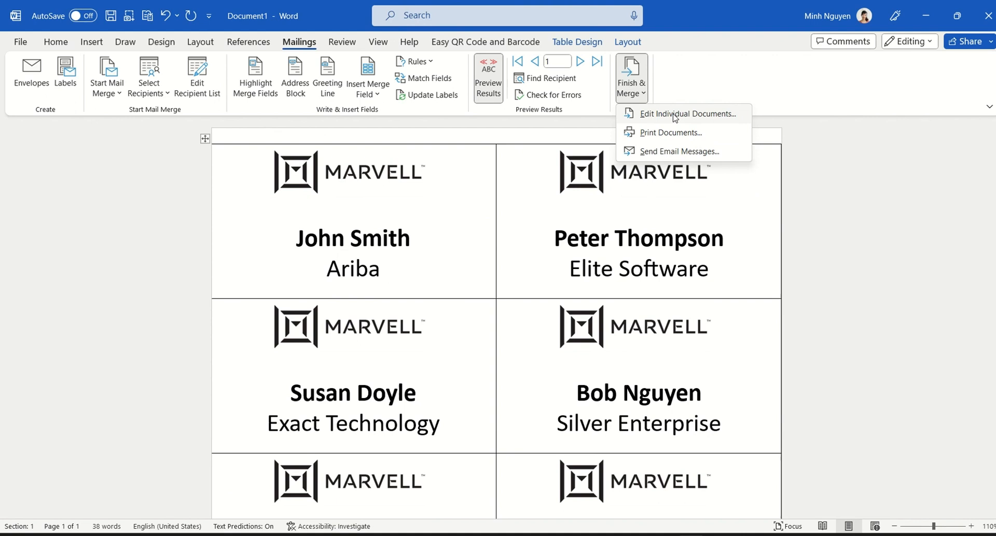
mouse_move(688, 113)
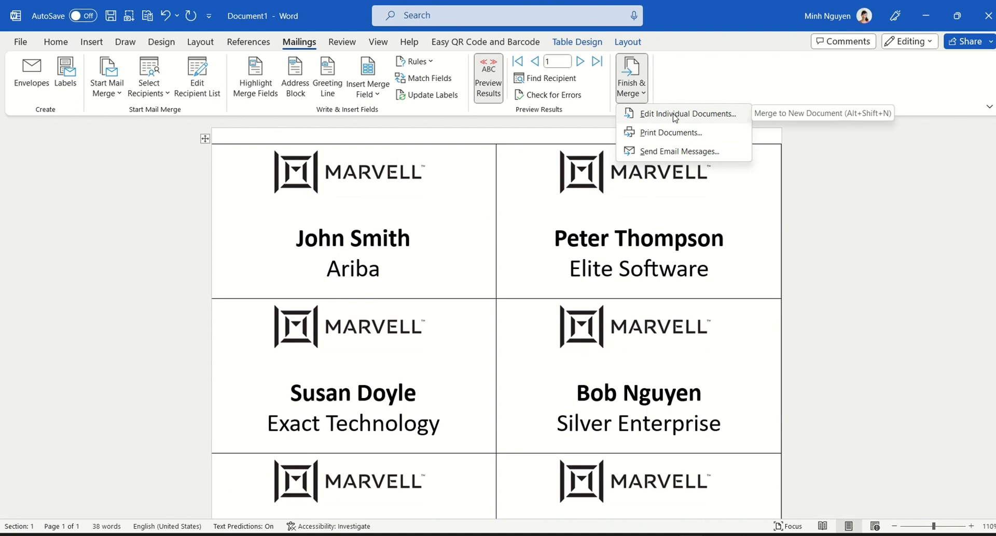
Step: Finish & Merge all records to individual documents and scroll through the merged name tags
left_click(688, 113)
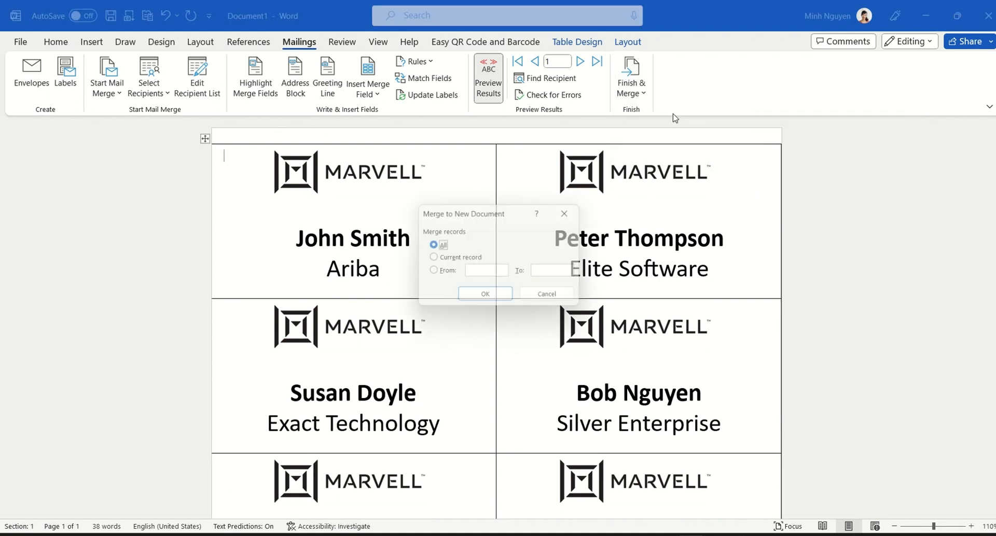
left_click(484, 294)
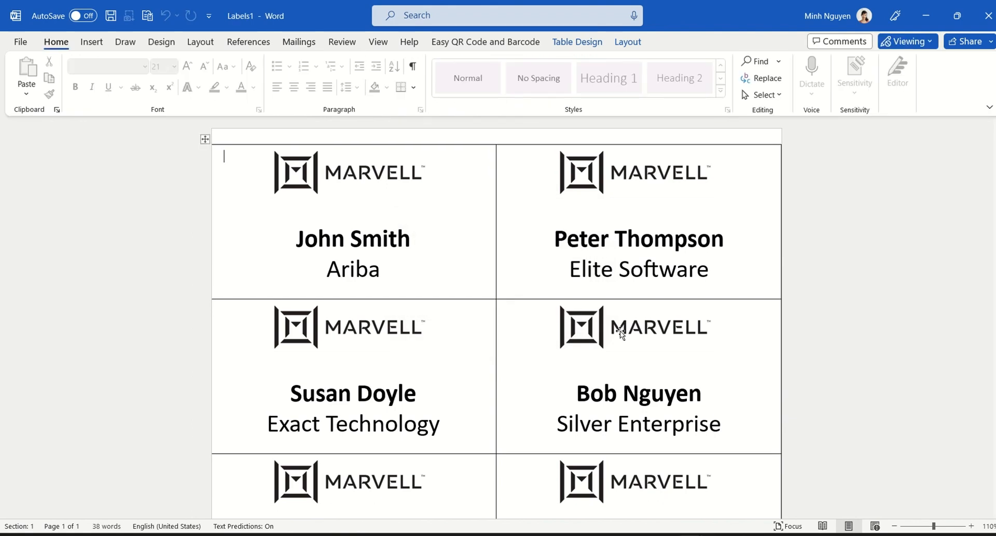
scroll("down", 3)
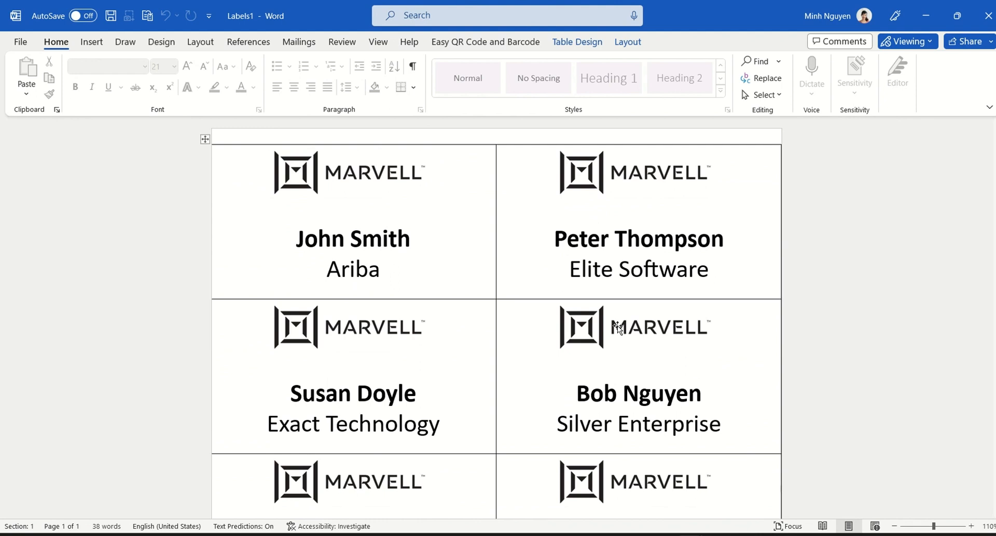
left_click(223, 156)
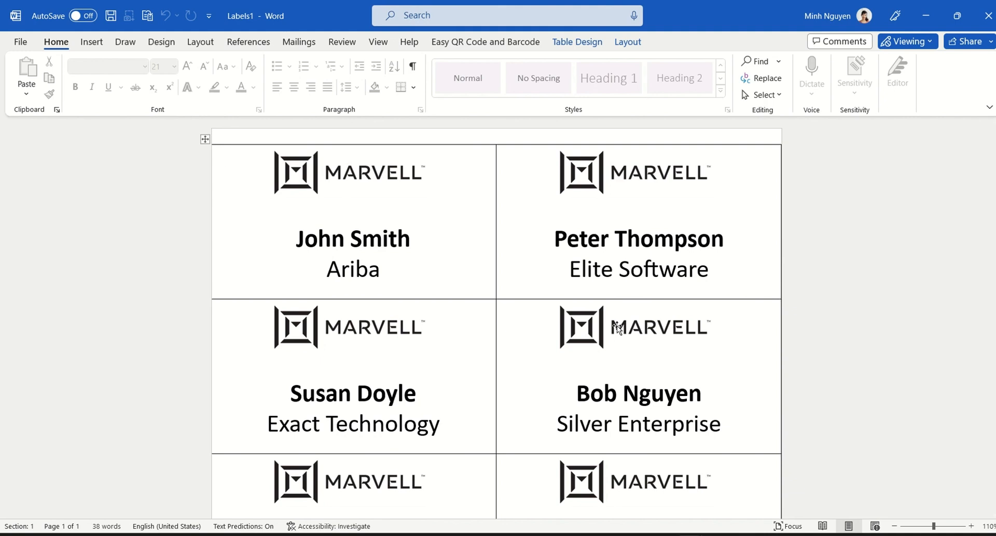
left_click(223, 156)
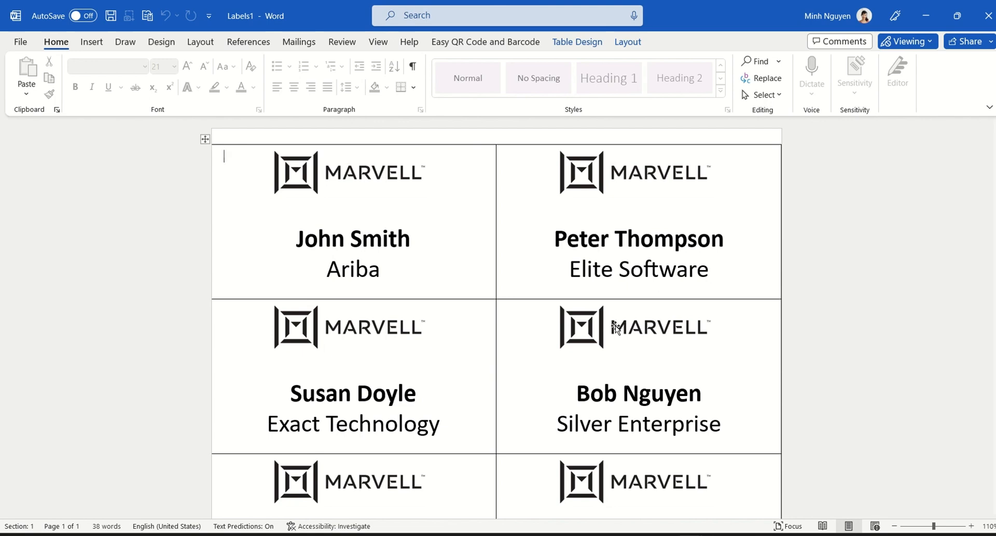